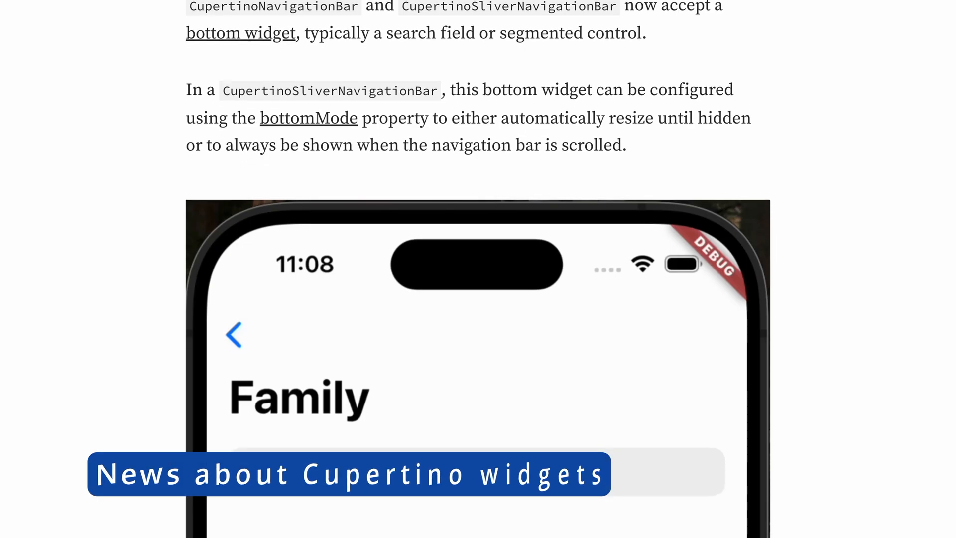
# - Scroll the Medium article past the bottomMode paragraph to the .automatic navigation bar screenshots
pyautogui.scroll(-3)
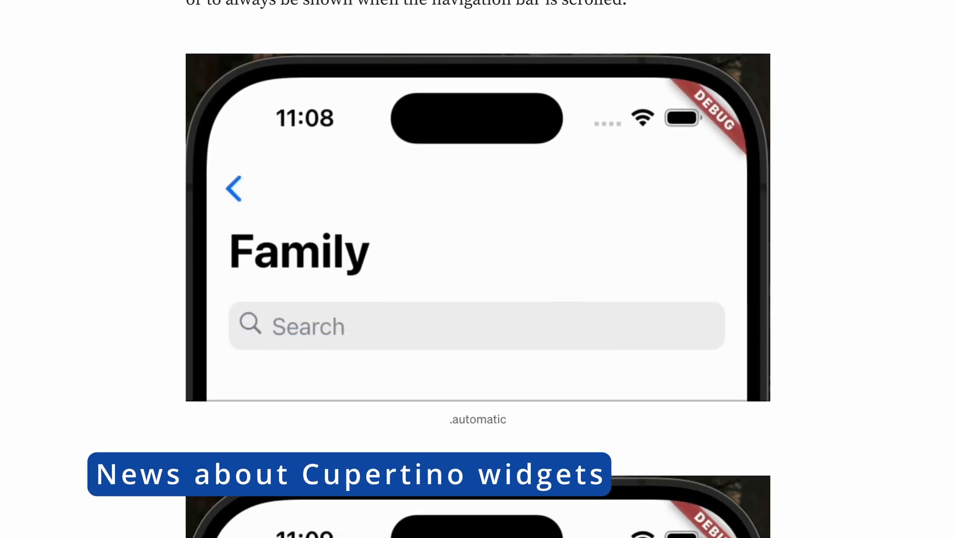
pyautogui.scroll(-3)
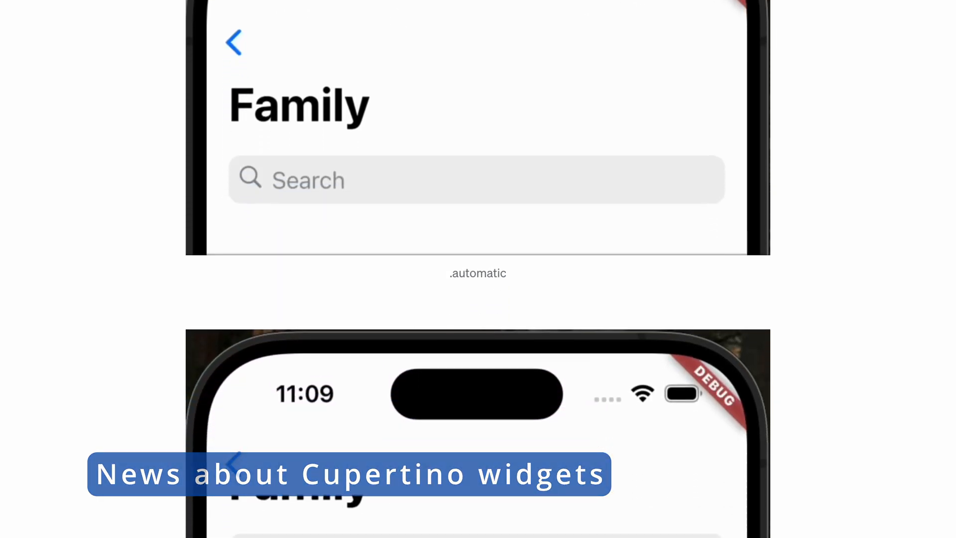
pyautogui.scroll(-3)
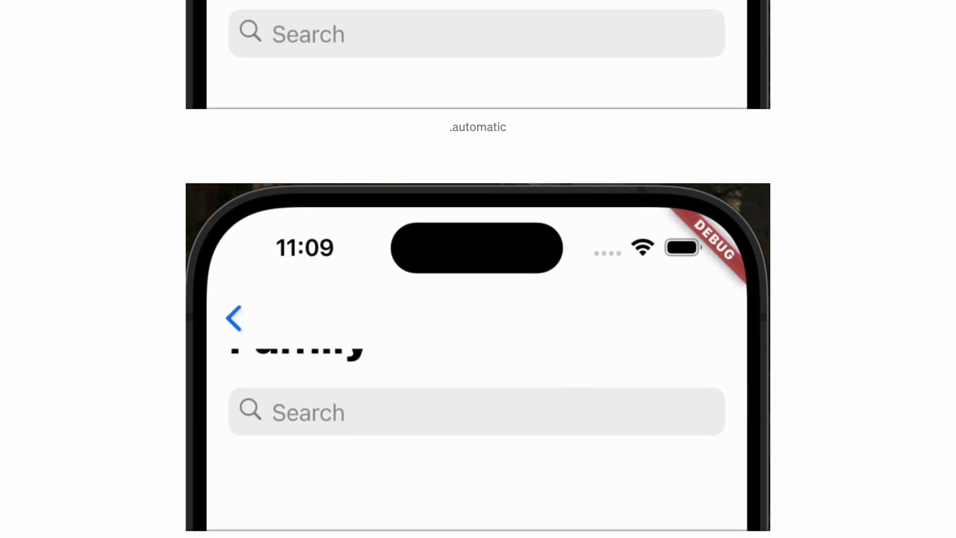
pyautogui.scroll(-3)
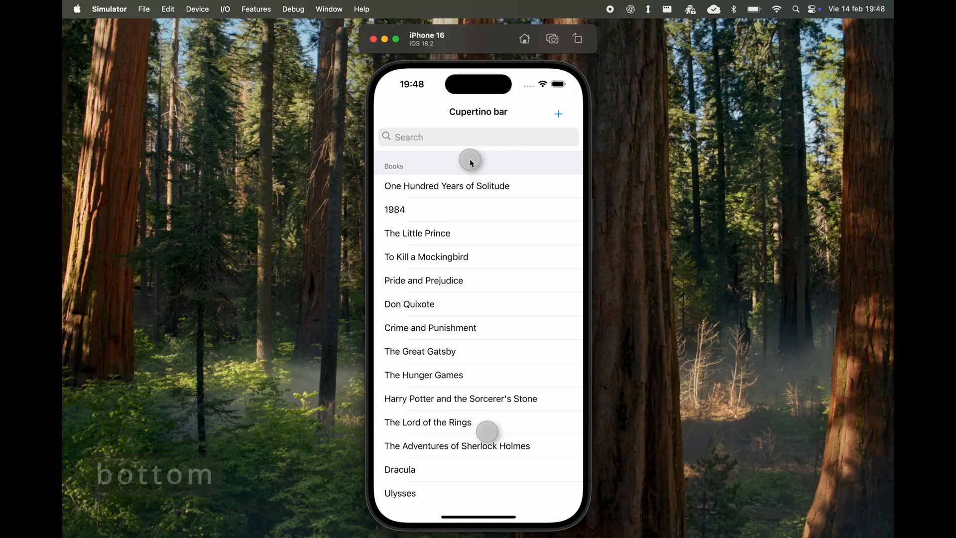
# - Focus the book search field, open the Sliver bar example, and scroll its book list
pyautogui.click(477, 136)
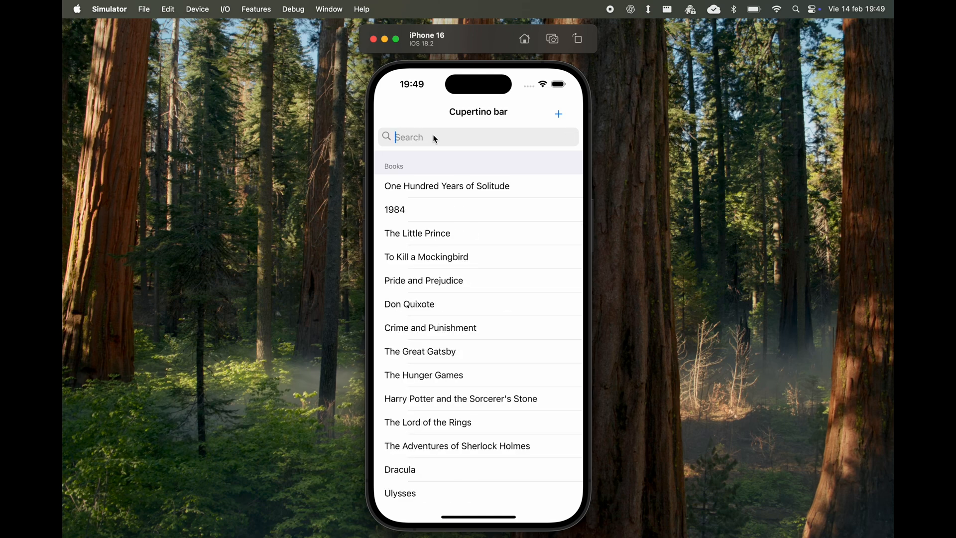
pyautogui.click(557, 114)
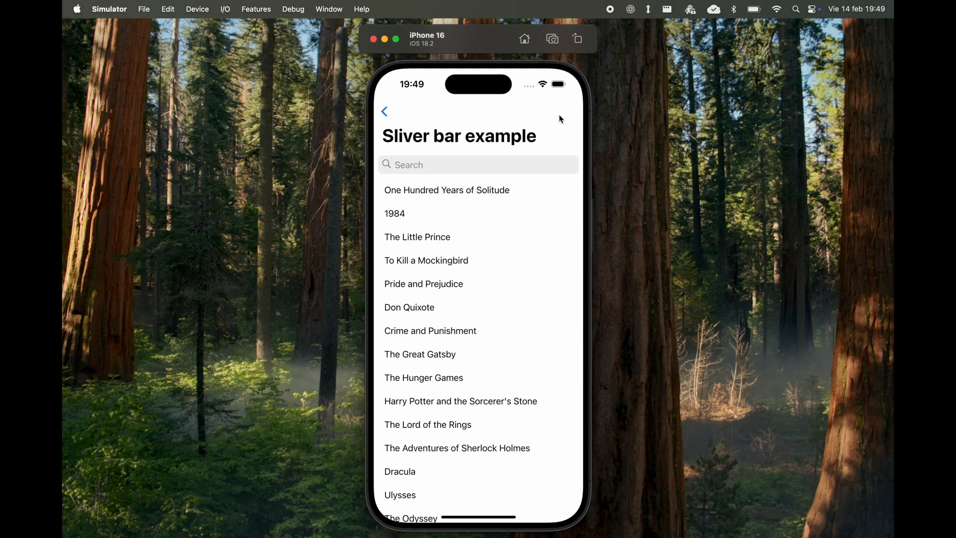
pyautogui.moveTo(447, 365)
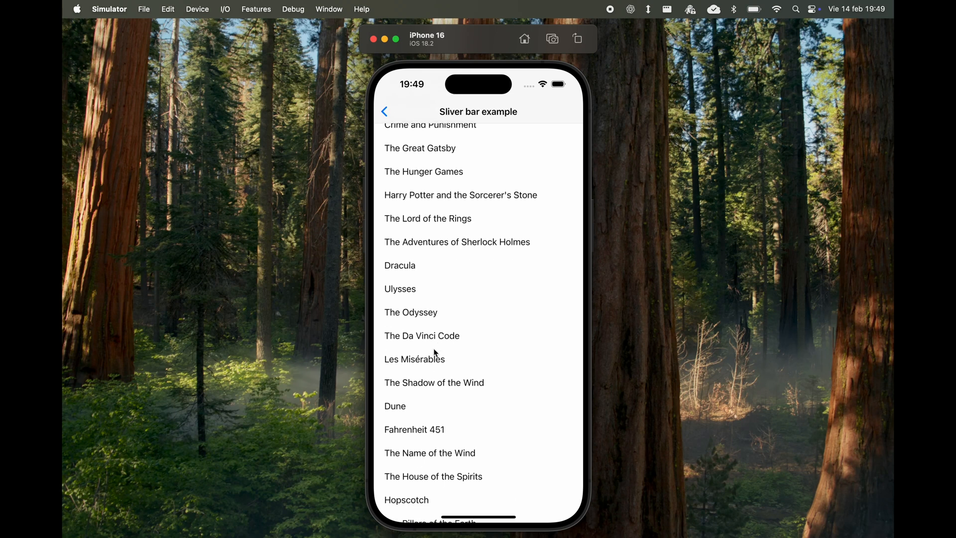
pyautogui.scroll(3)
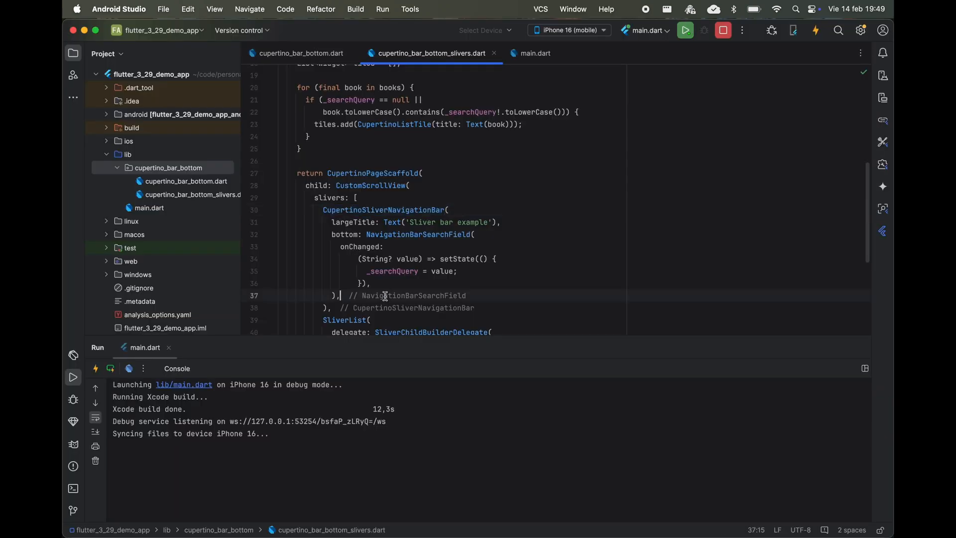
# - Add 'bottomMode: NavigationBar' after the search field and reopen the Sliver bar example to test
pyautogui.write('bottomMode: NavigationBar')
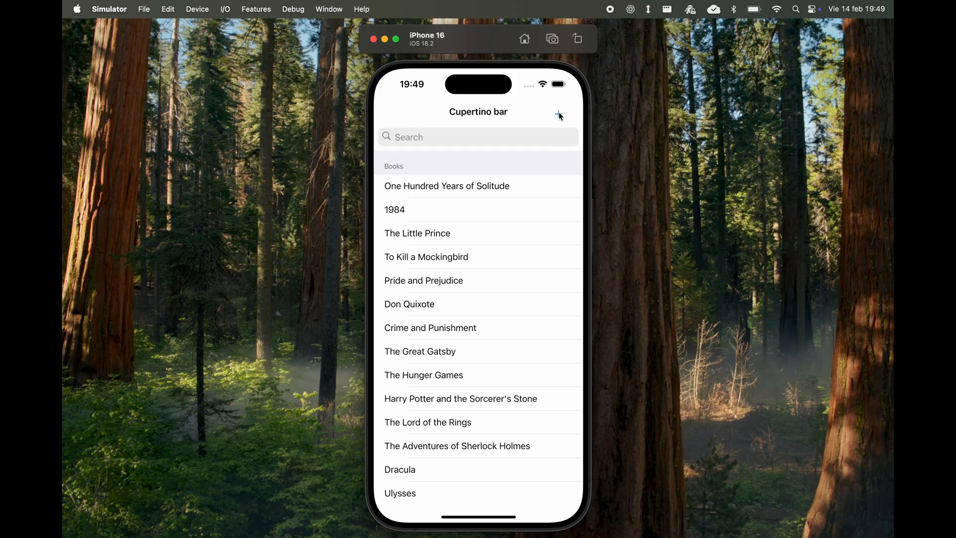
pyautogui.click(559, 115)
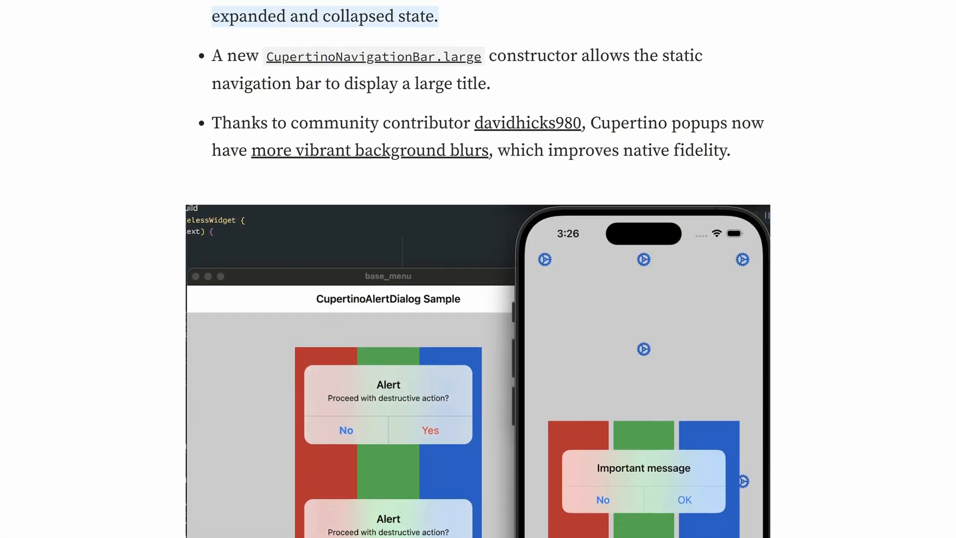
# - Scroll past the CupertinoAlertDialog blur screenshots to the CupertinoSheetRoute and showCupertinoSheet bullets
pyautogui.scroll(-3)
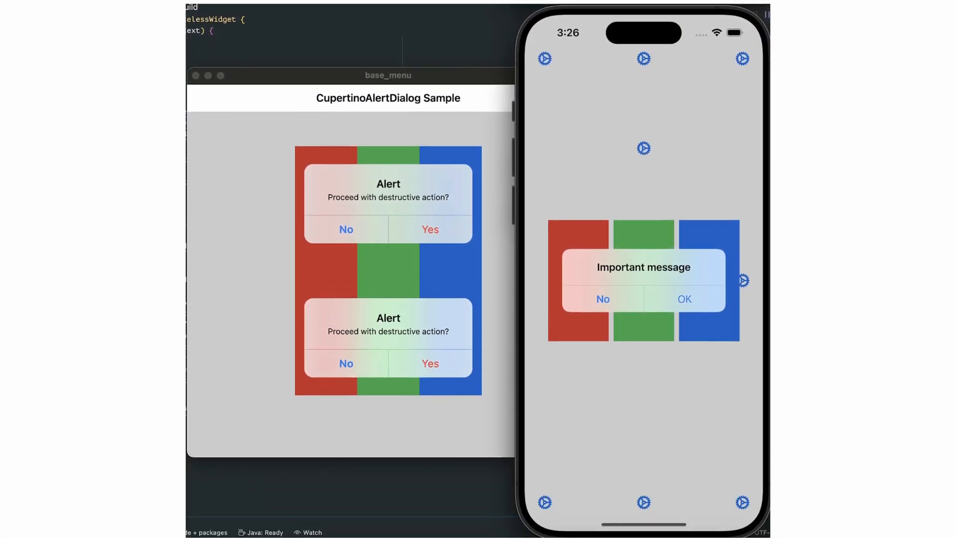
pyautogui.scroll(-3)
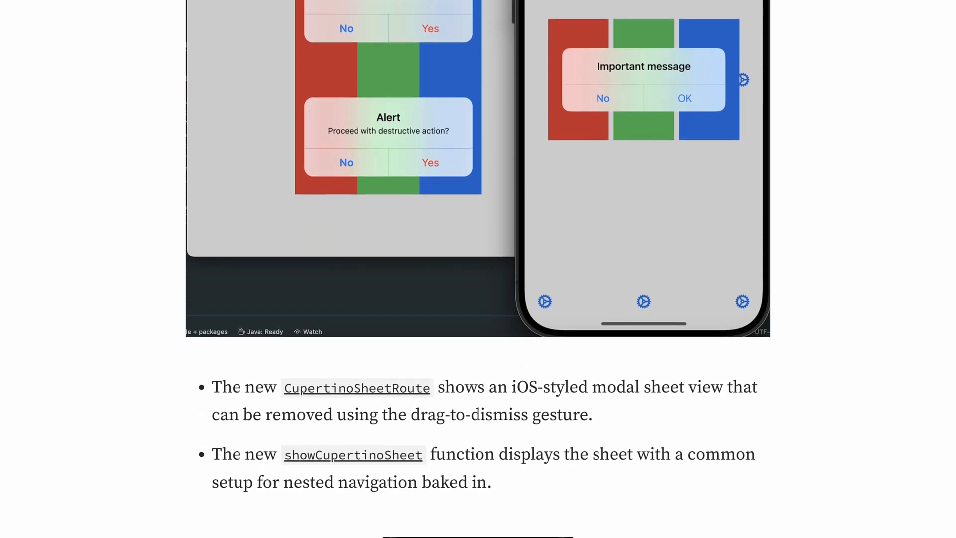
pyautogui.scroll(-3)
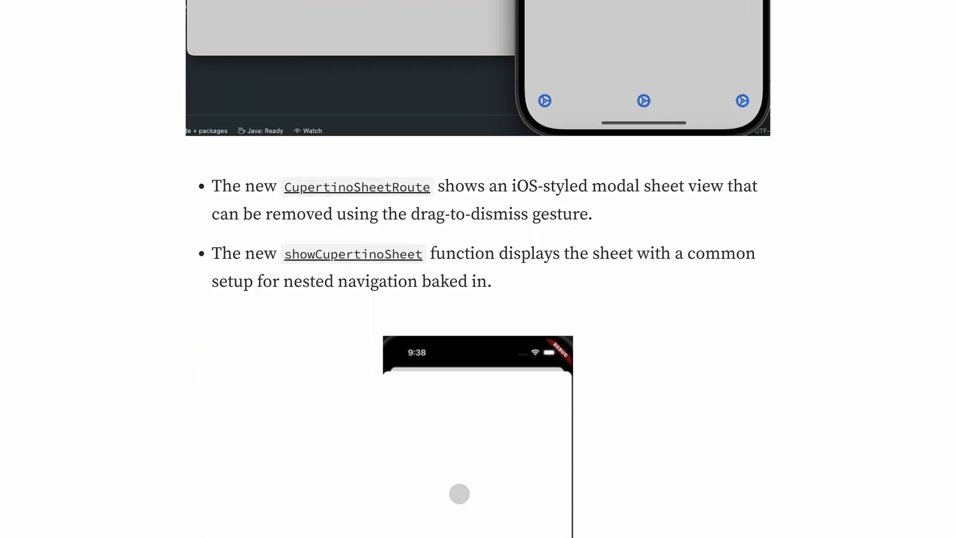
pyautogui.scroll(-3)
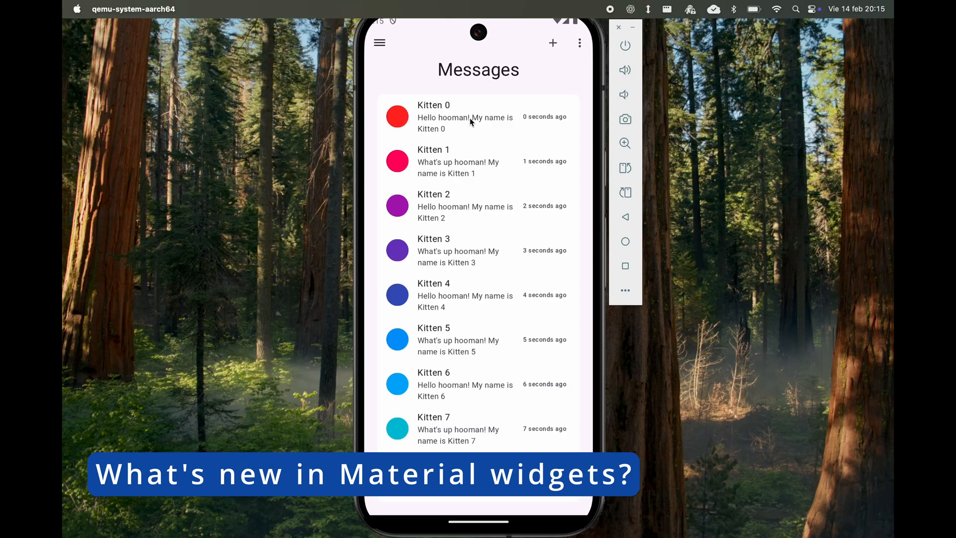
pyautogui.click(465, 116)
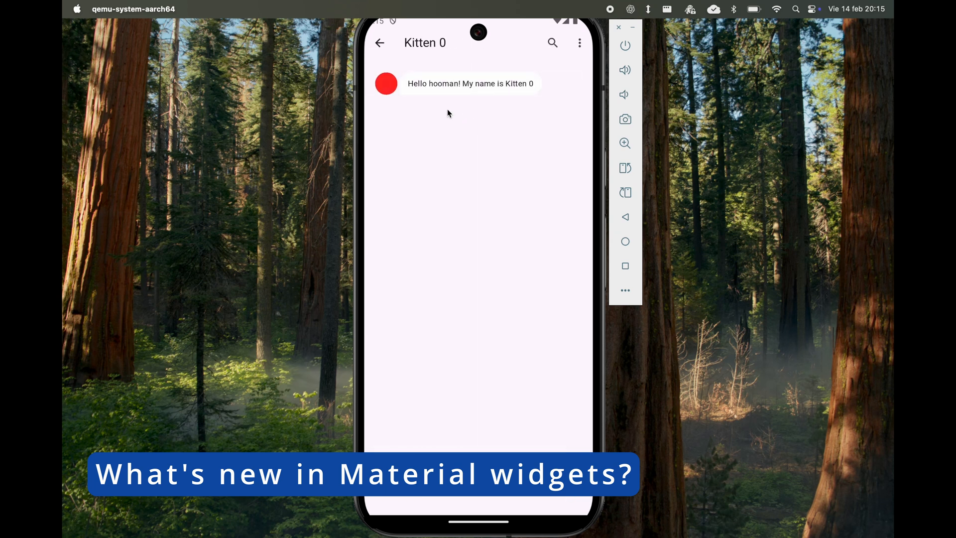
pyautogui.click(380, 43)
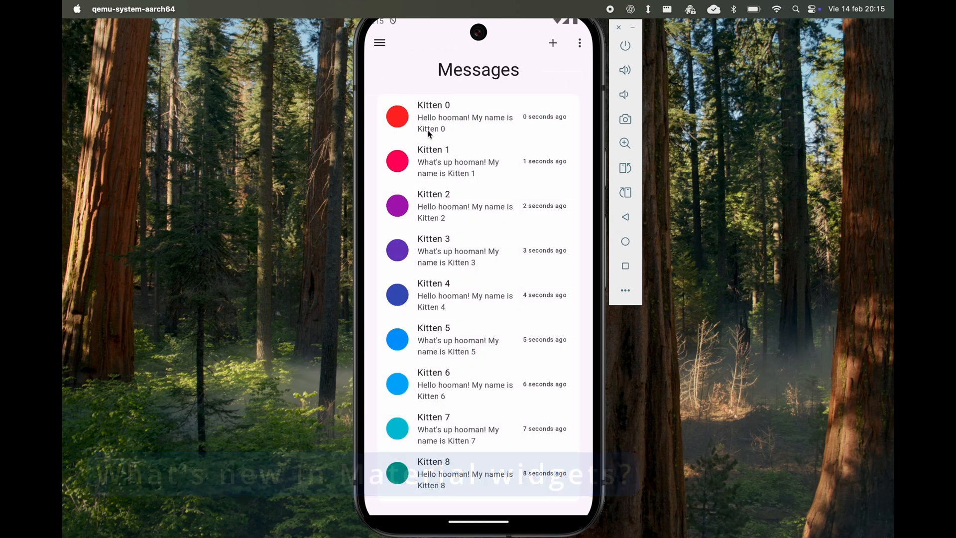
pyautogui.click(464, 206)
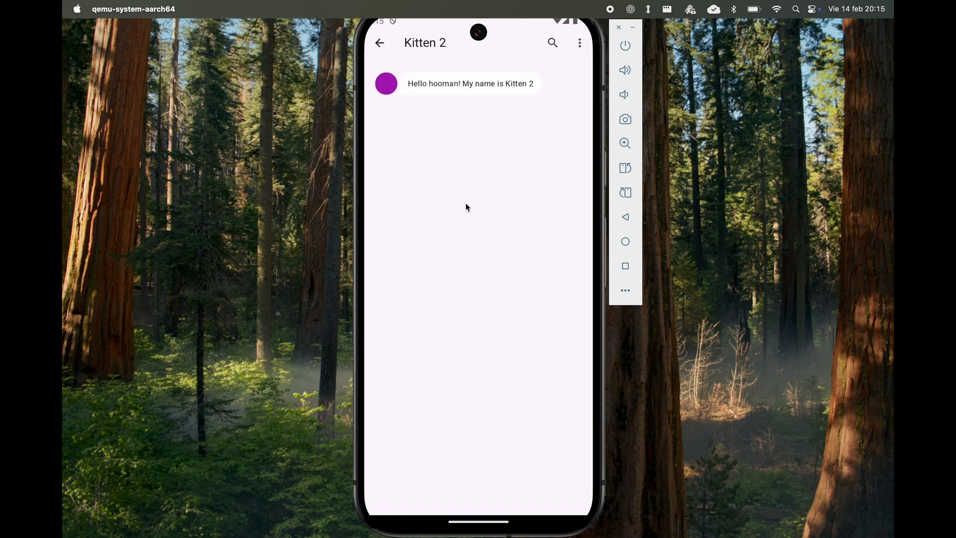
pyautogui.click(379, 43)
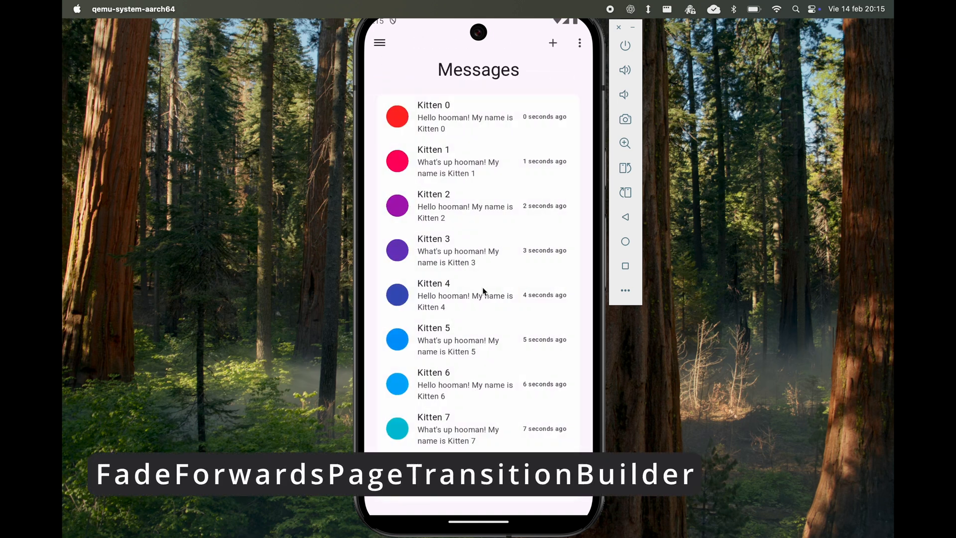
pyautogui.click(464, 294)
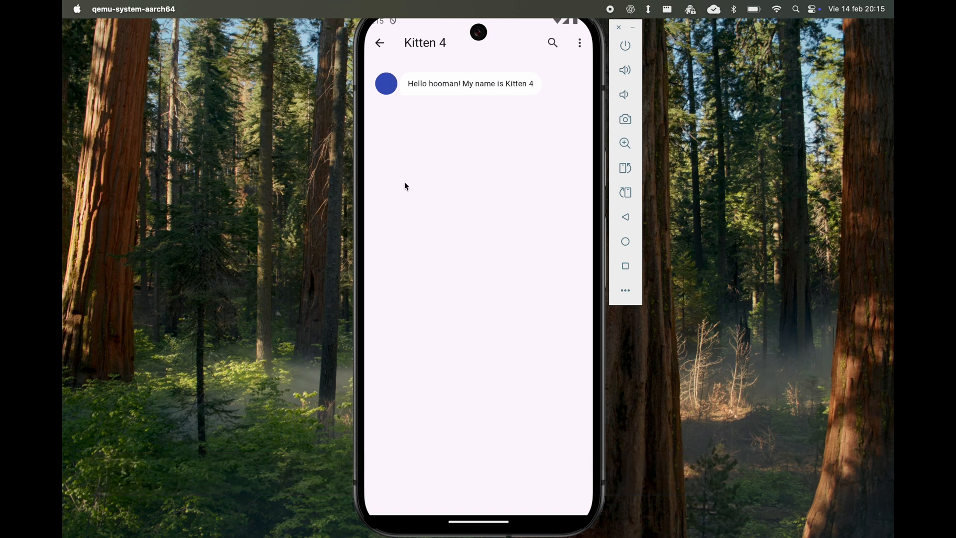
pyautogui.click(379, 43)
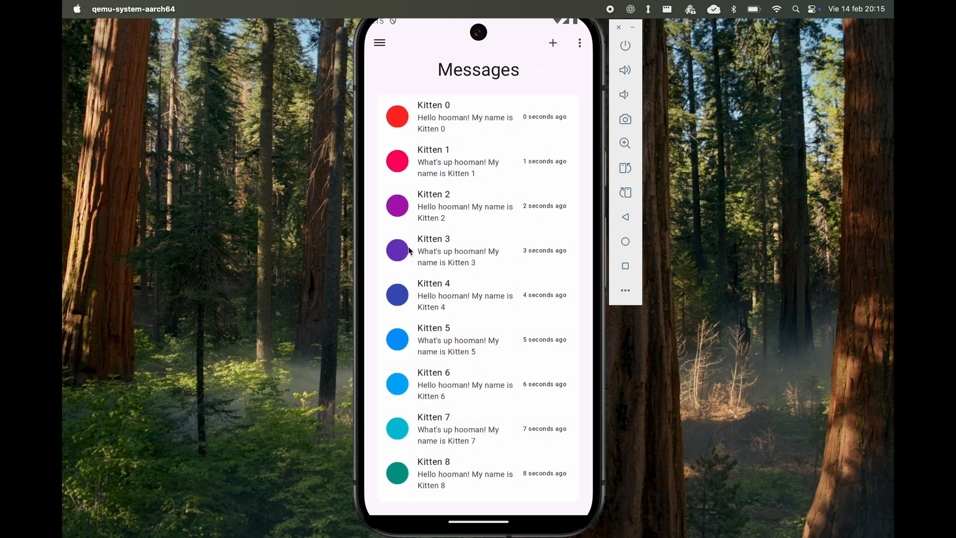
pyautogui.click(463, 384)
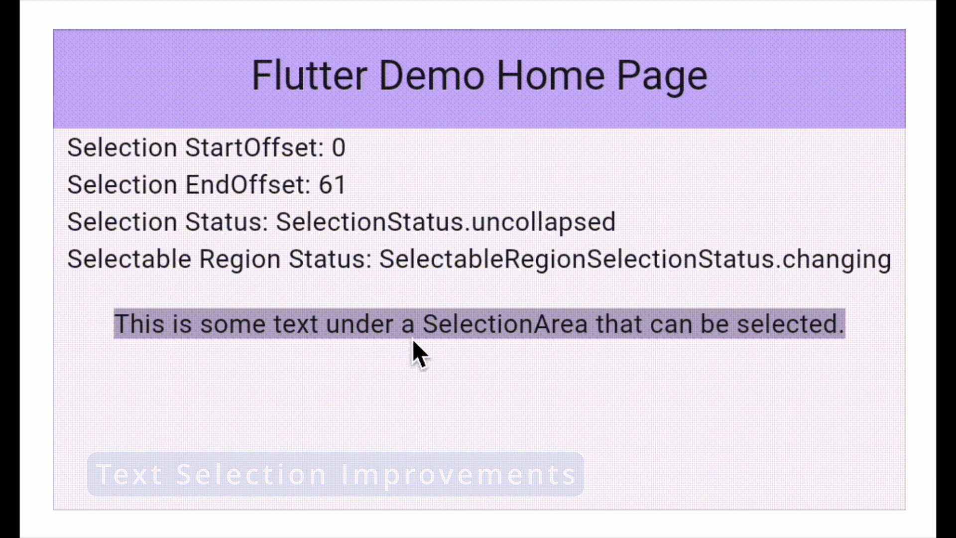
# - Clear the sentence selection, then select 'SelectionArea' and 'some' and clear again
pyautogui.click(538, 324)
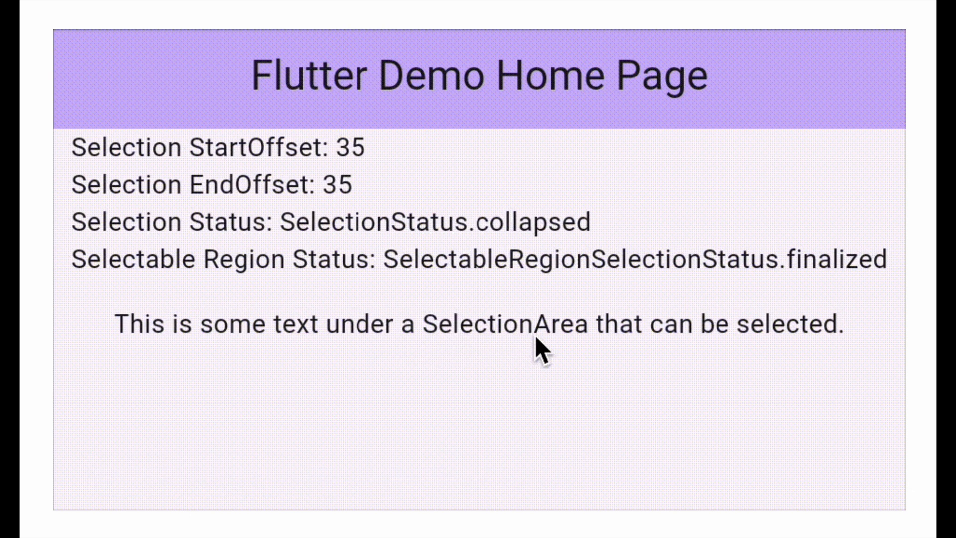
pyautogui.doubleClick(522, 324)
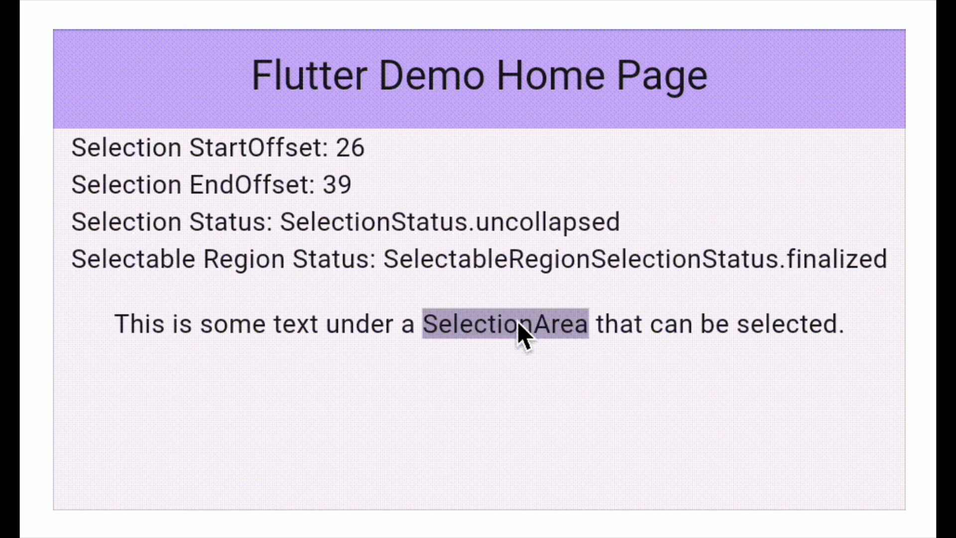
pyautogui.moveTo(223, 335)
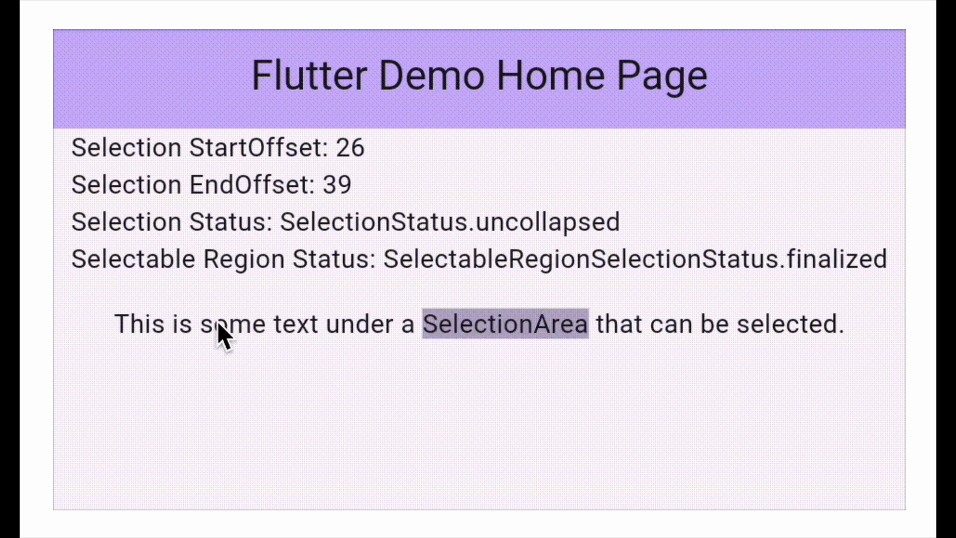
pyautogui.doubleClick(227, 323)
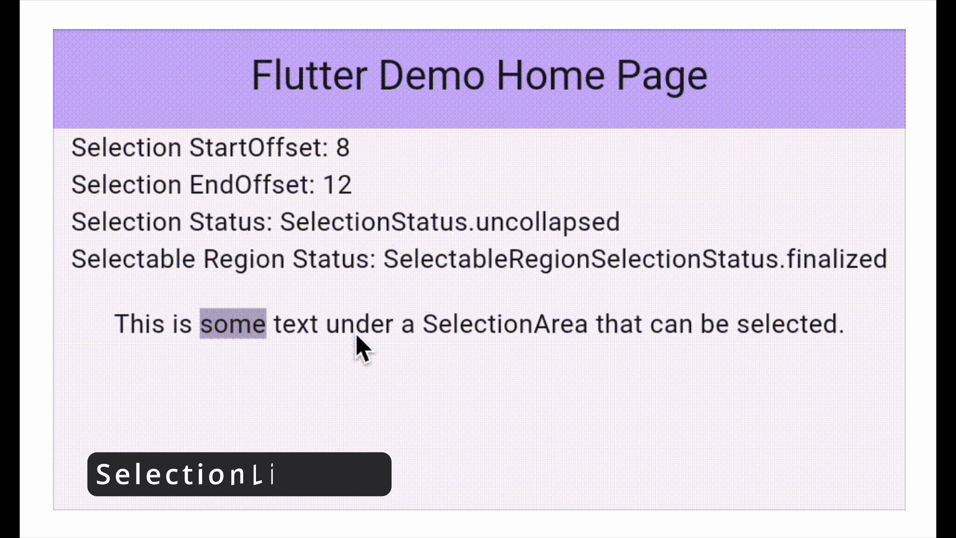
pyautogui.click(381, 323)
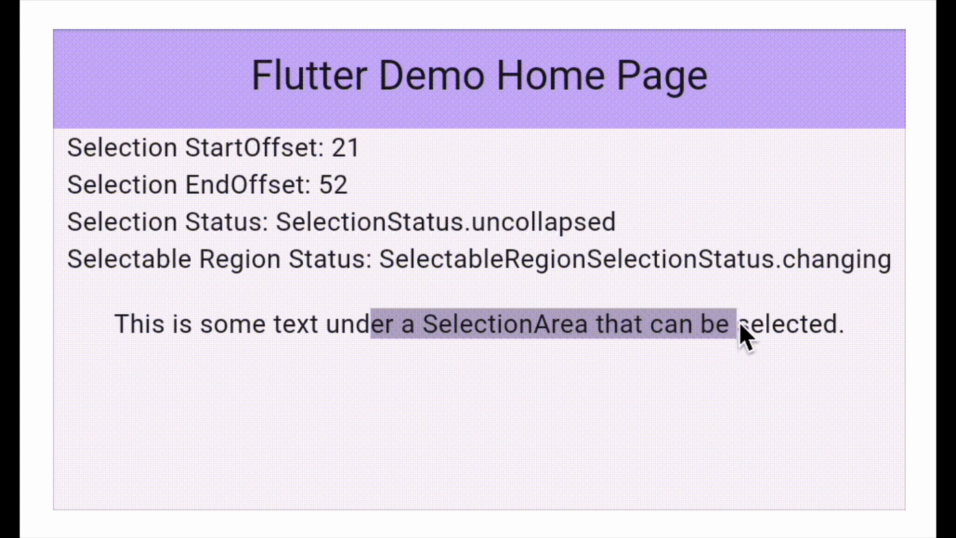
# - Select 'selected', 'some' and 'This' in turn, then collapse the selection to offset 8
pyautogui.click(774, 324)
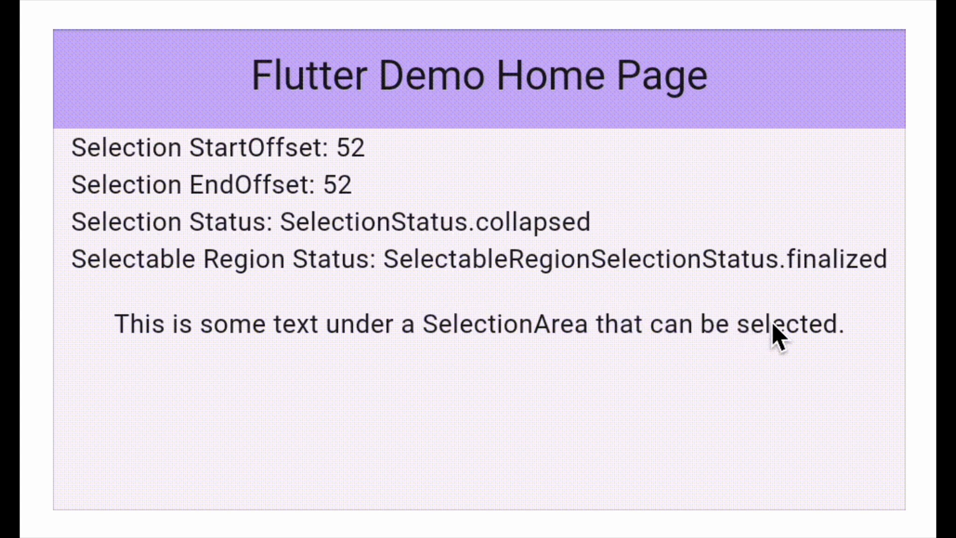
pyautogui.doubleClick(775, 324)
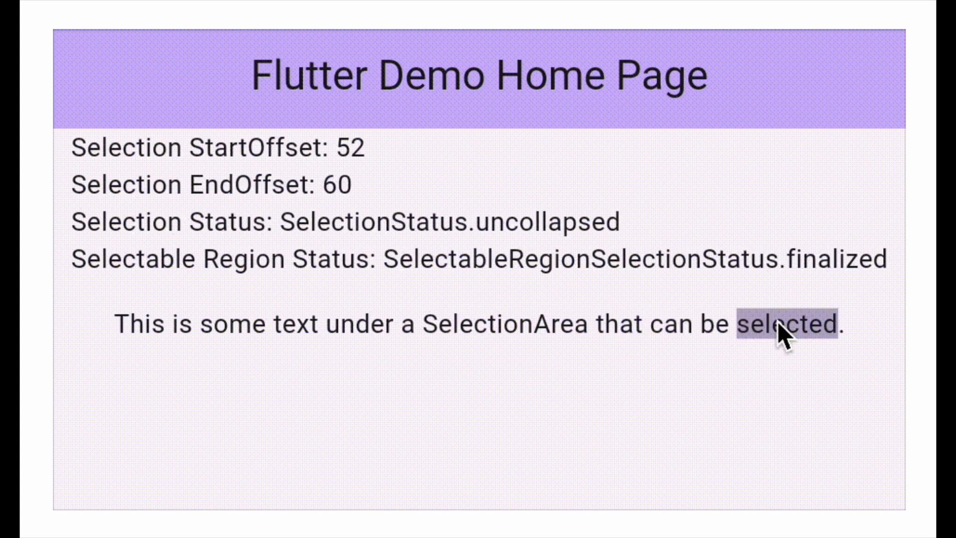
pyautogui.moveTo(256, 339)
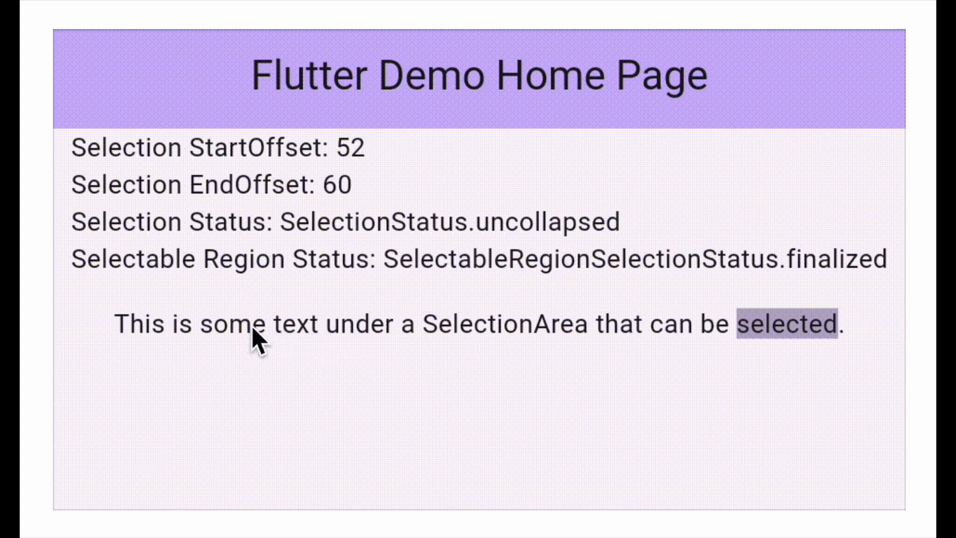
pyautogui.doubleClick(235, 323)
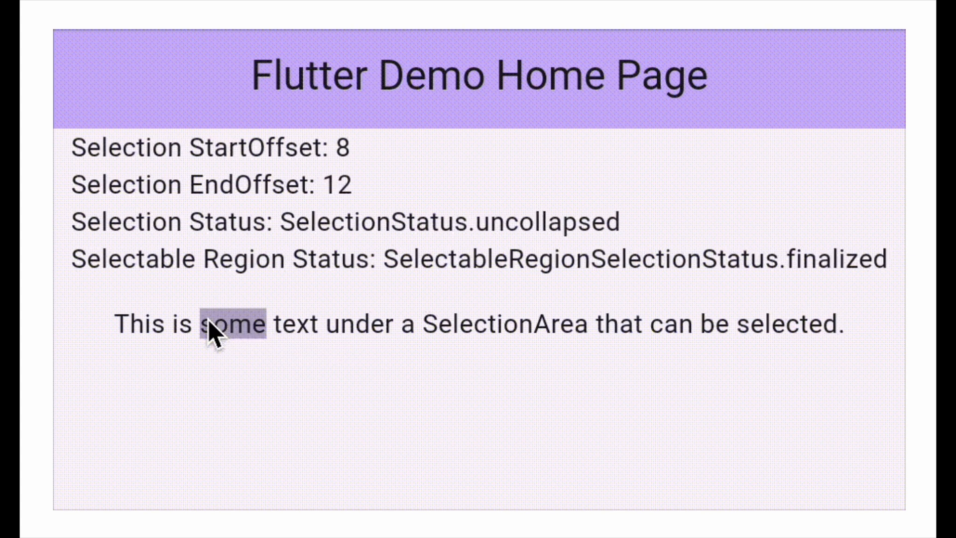
pyautogui.doubleClick(131, 323)
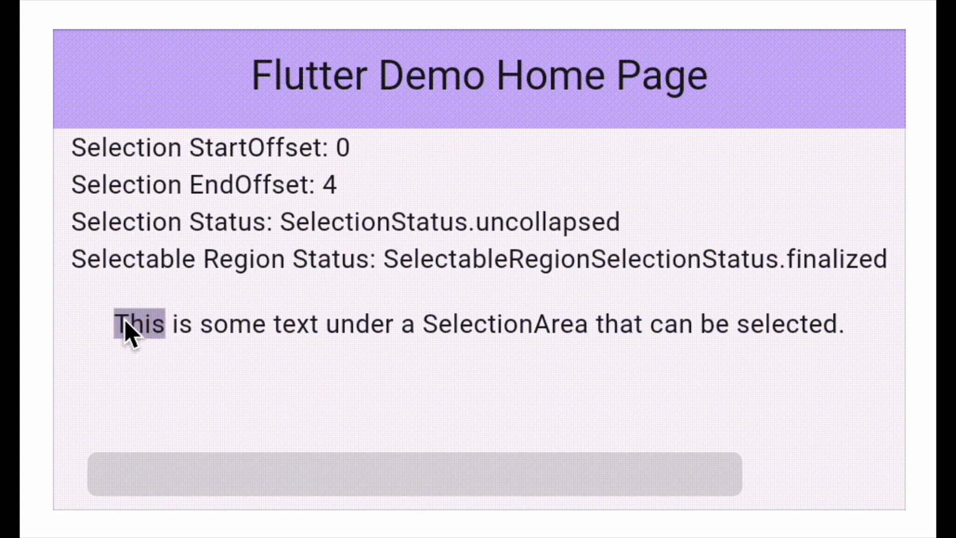
pyautogui.click(207, 324)
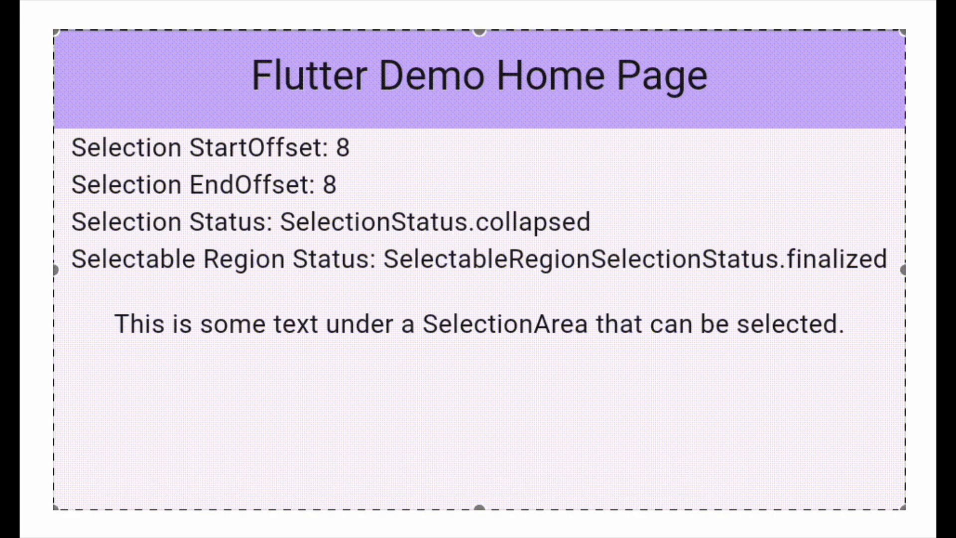
pyautogui.click(162, 377)
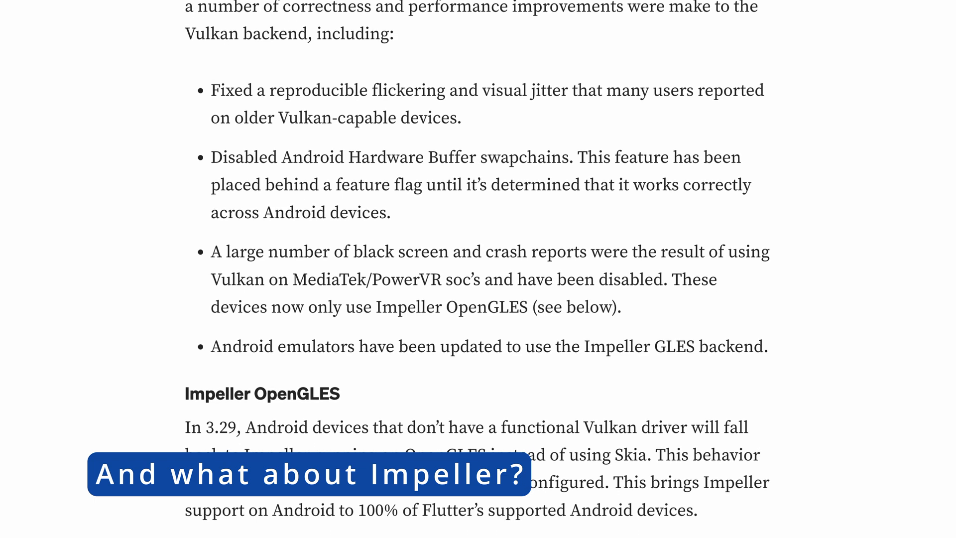
# - Scroll past the Impeller Vulkan, backdrop filter and ImageFilter.shader notes to Dart threading changes
pyautogui.scroll(-3)
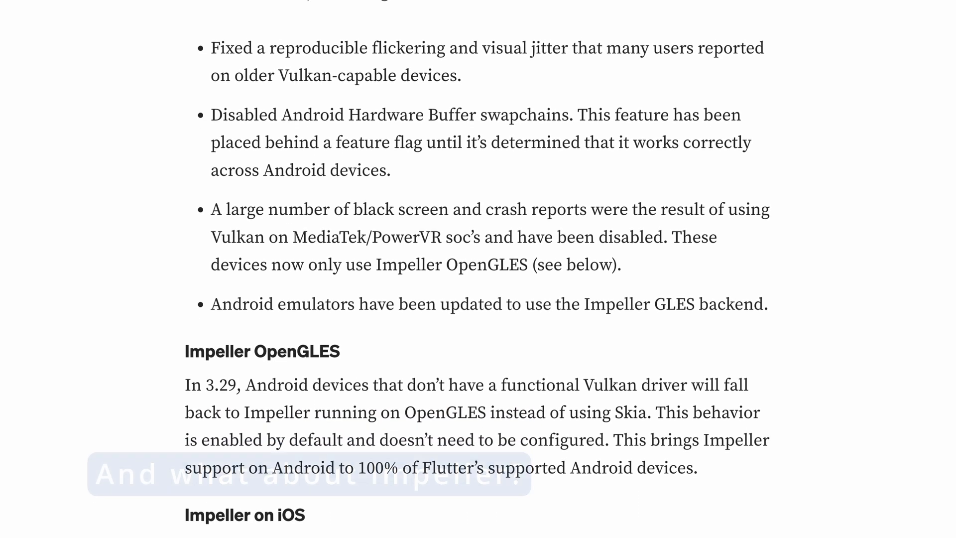
pyautogui.scroll(-3)
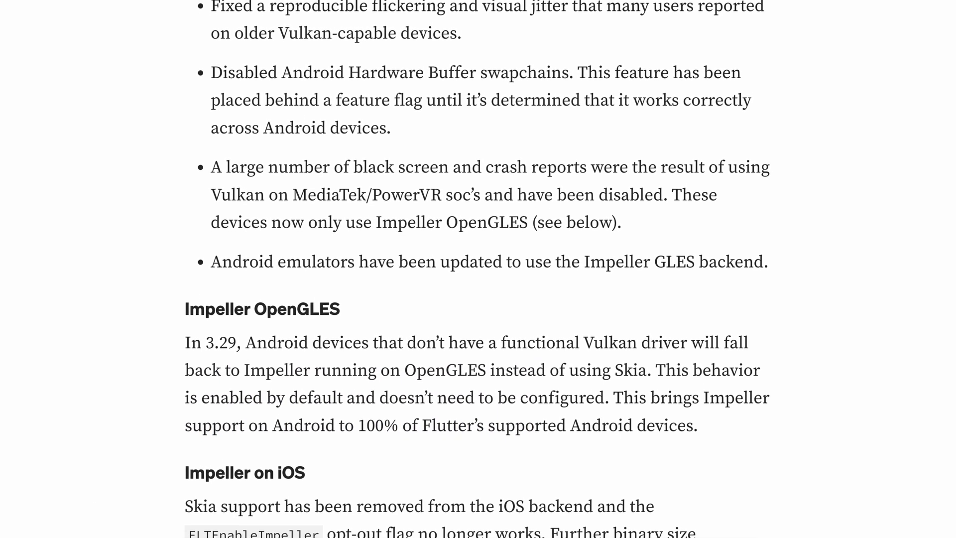
pyautogui.scroll(-3)
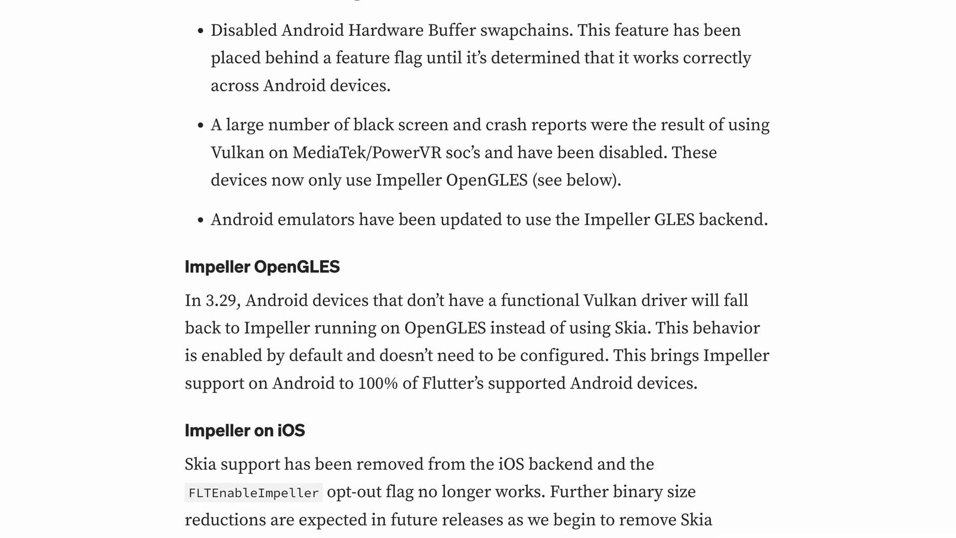
pyautogui.scroll(-3)
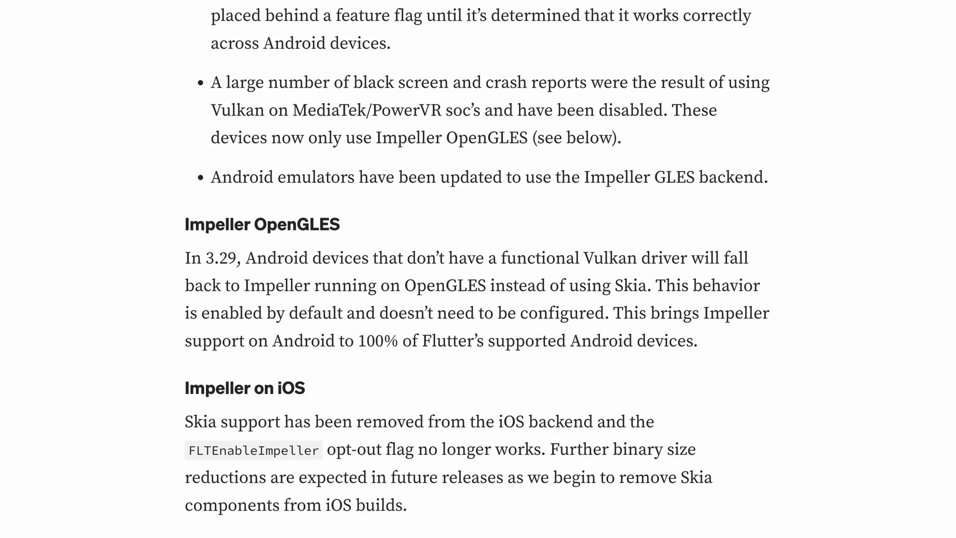
pyautogui.scroll(-3)
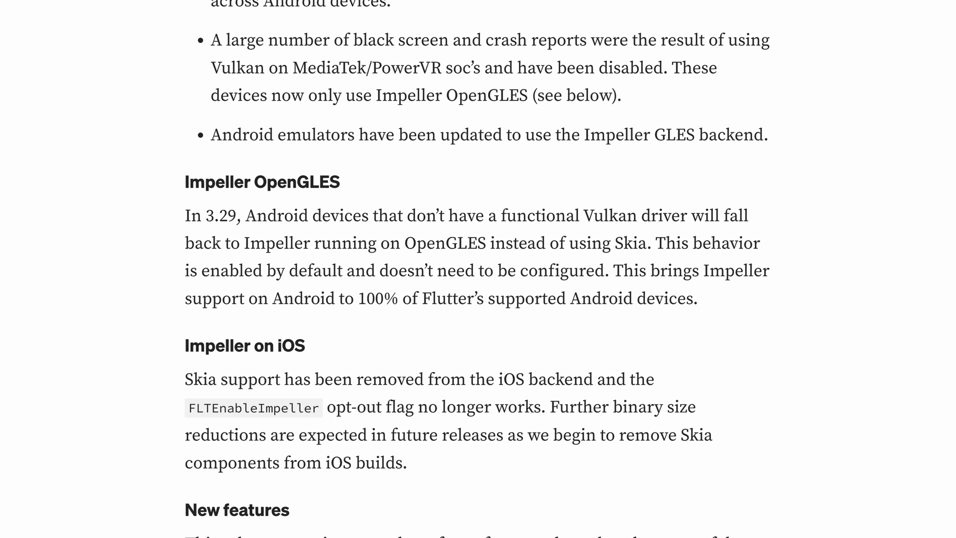
pyautogui.scroll(-3)
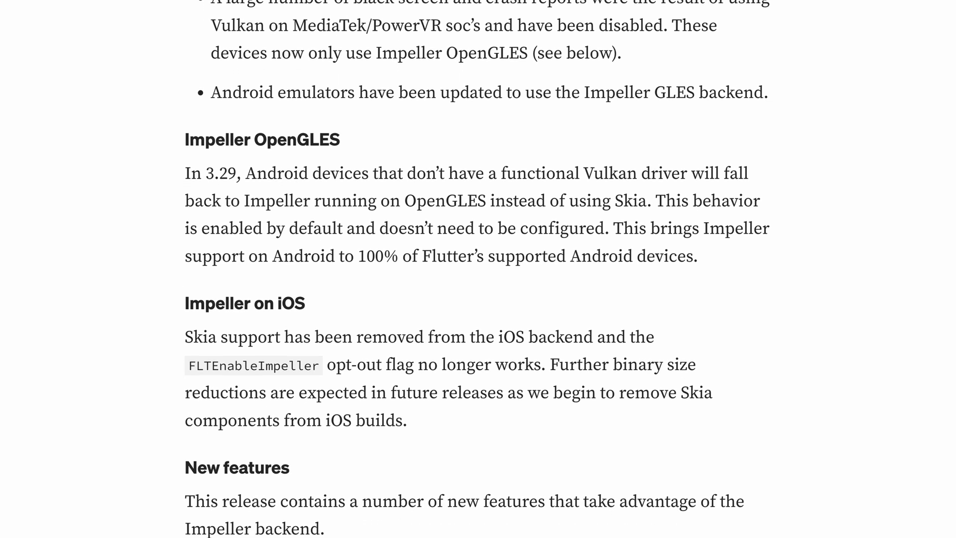
pyautogui.scroll(-3)
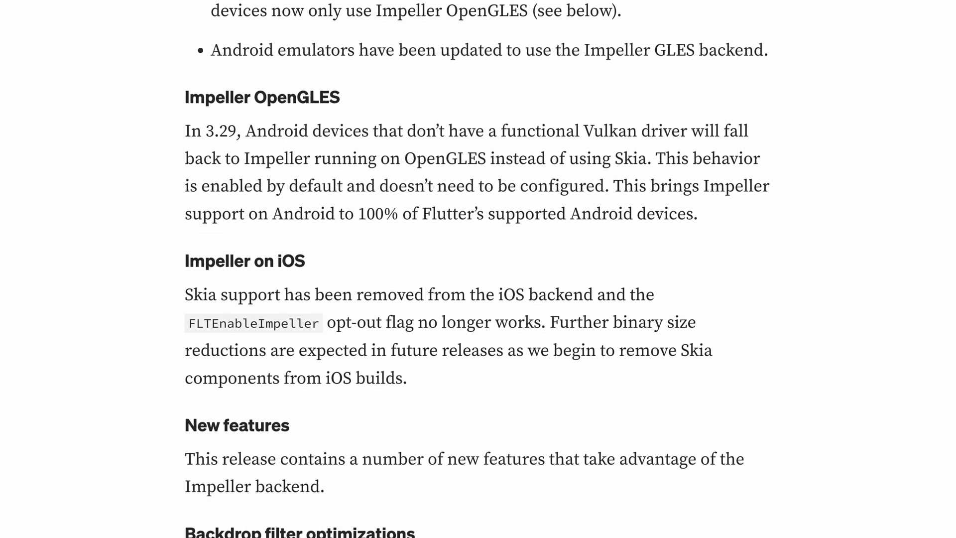
pyautogui.scroll(-3)
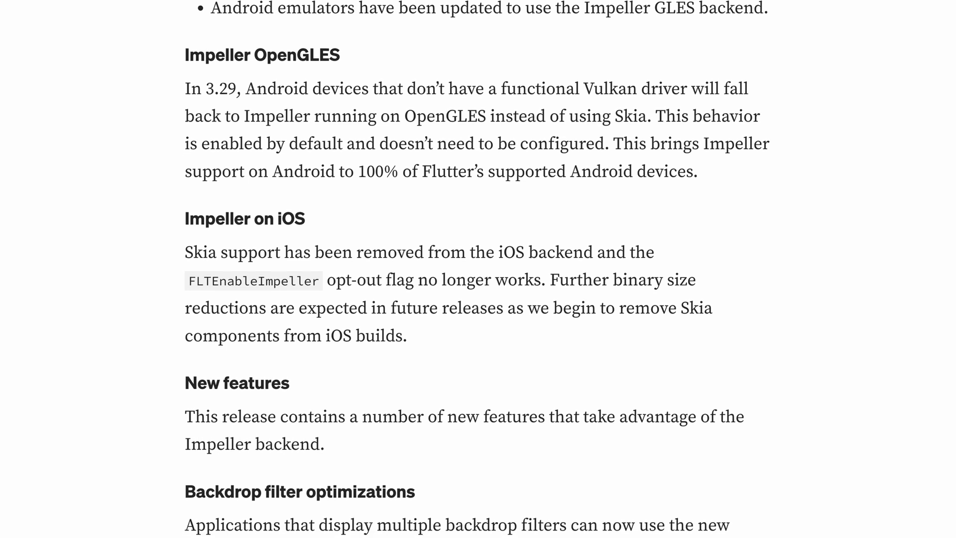
pyautogui.scroll(-3)
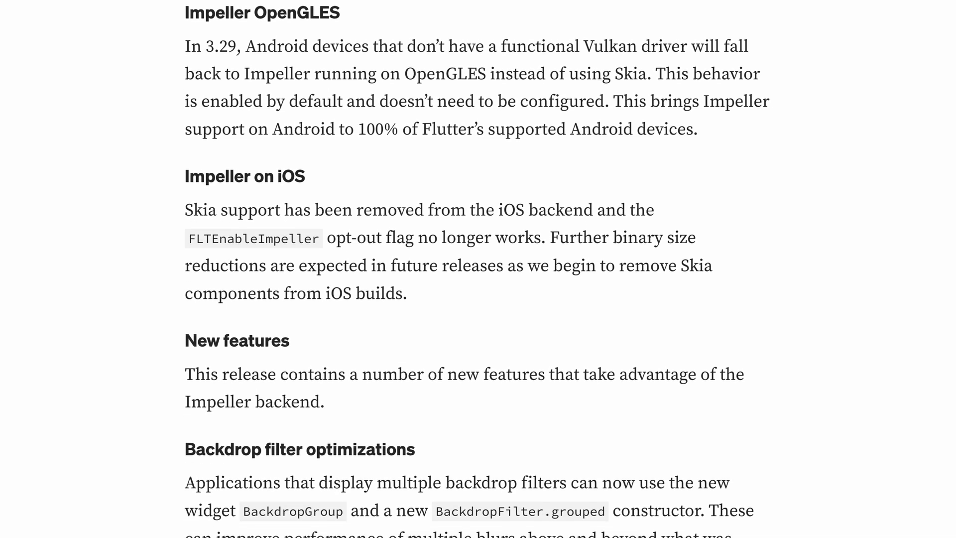
pyautogui.scroll(-3)
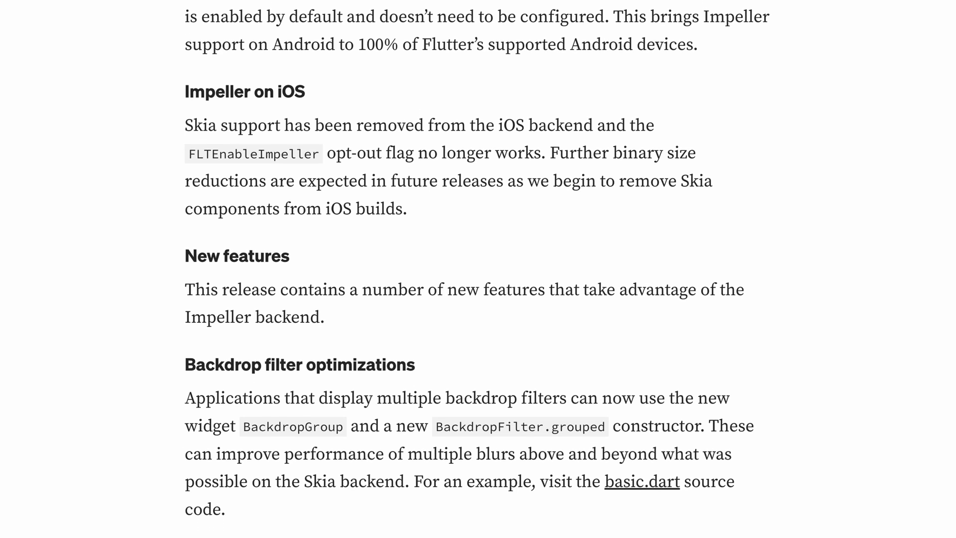
pyautogui.scroll(-3)
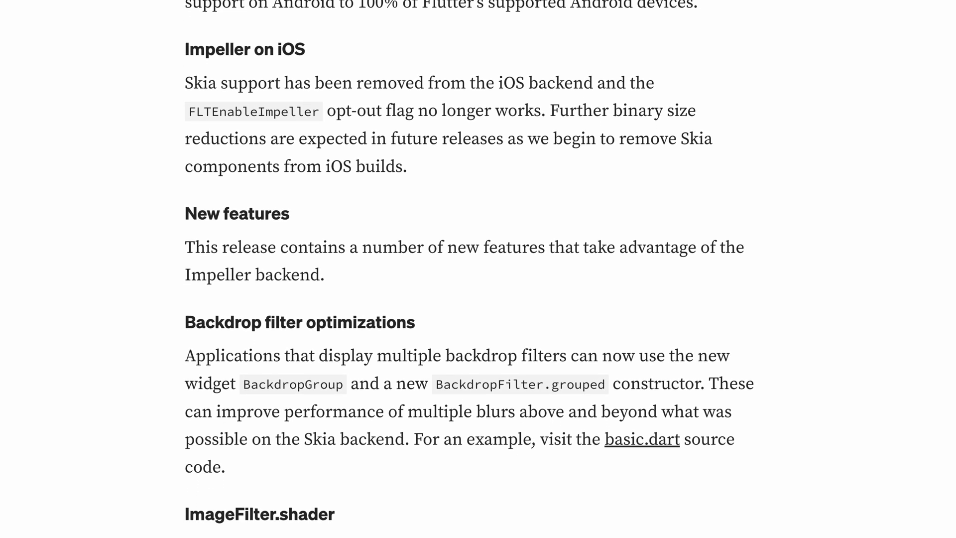
pyautogui.scroll(-3)
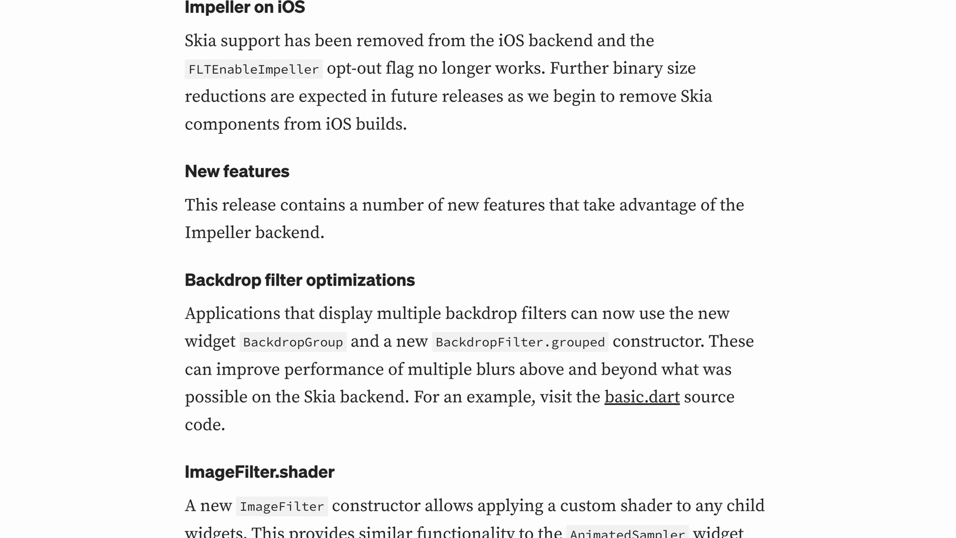
pyautogui.scroll(-3)
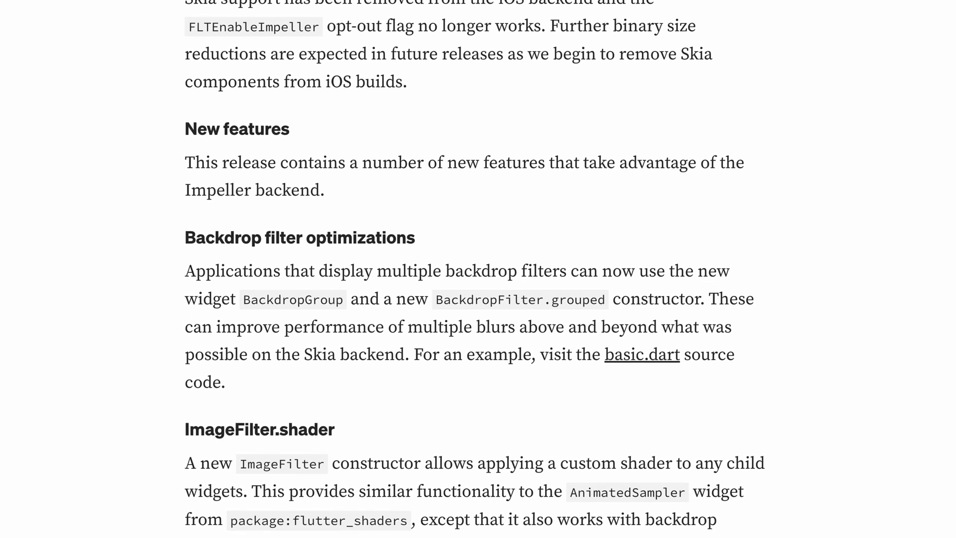
pyautogui.scroll(-3)
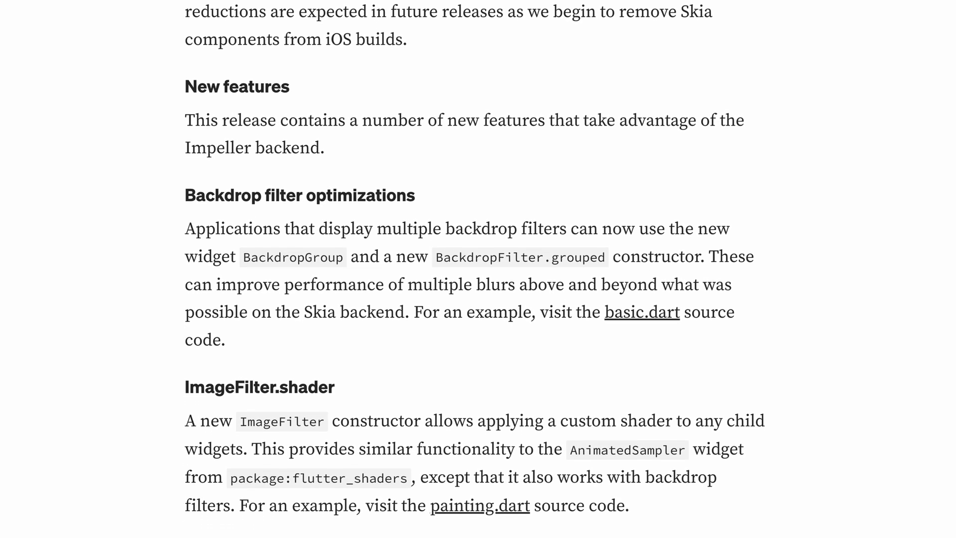
pyautogui.scroll(-3)
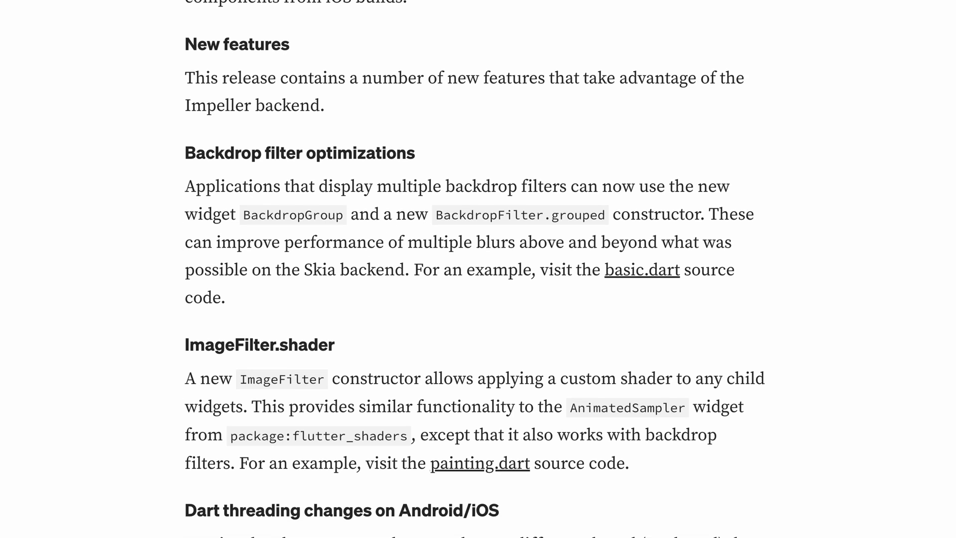
pyautogui.scroll(-3)
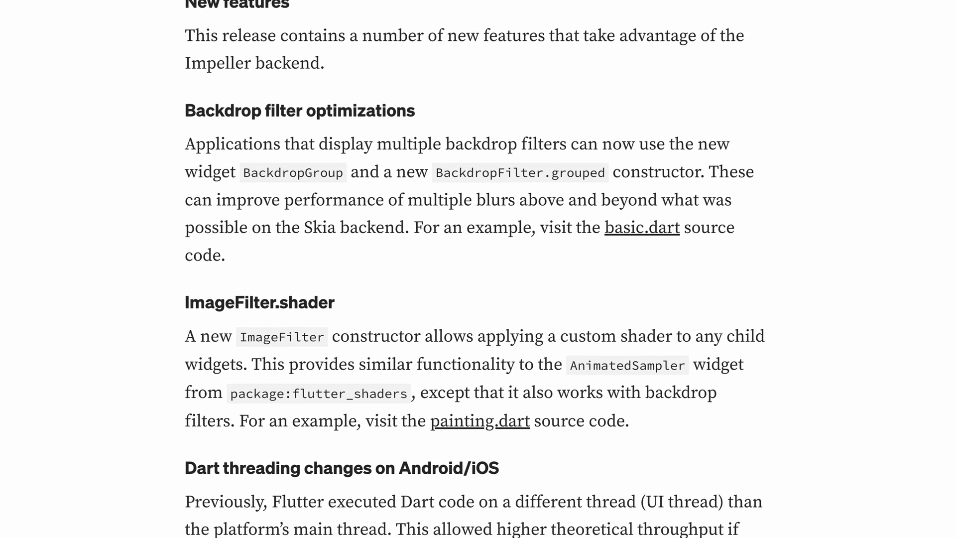
pyautogui.scroll(-3)
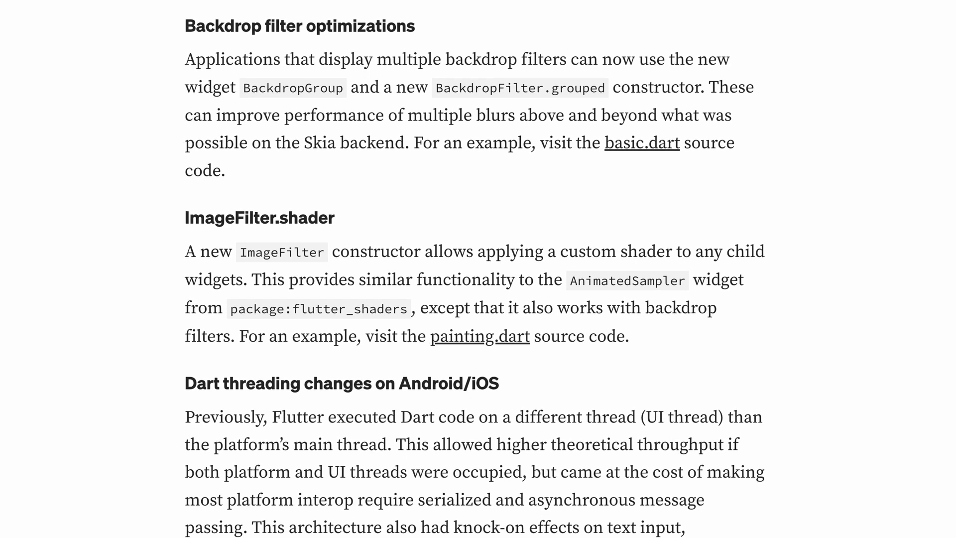
pyautogui.scroll(-3)
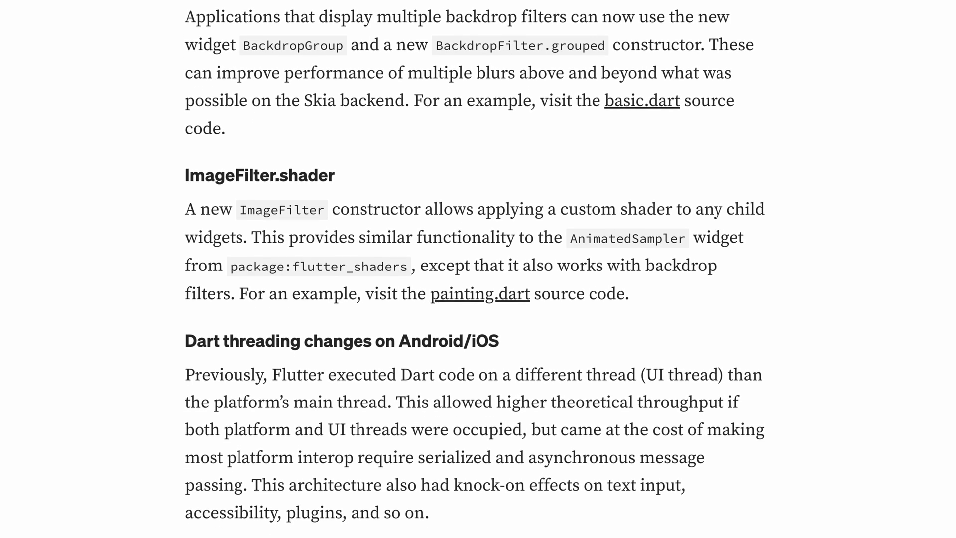
pyautogui.scroll(-3)
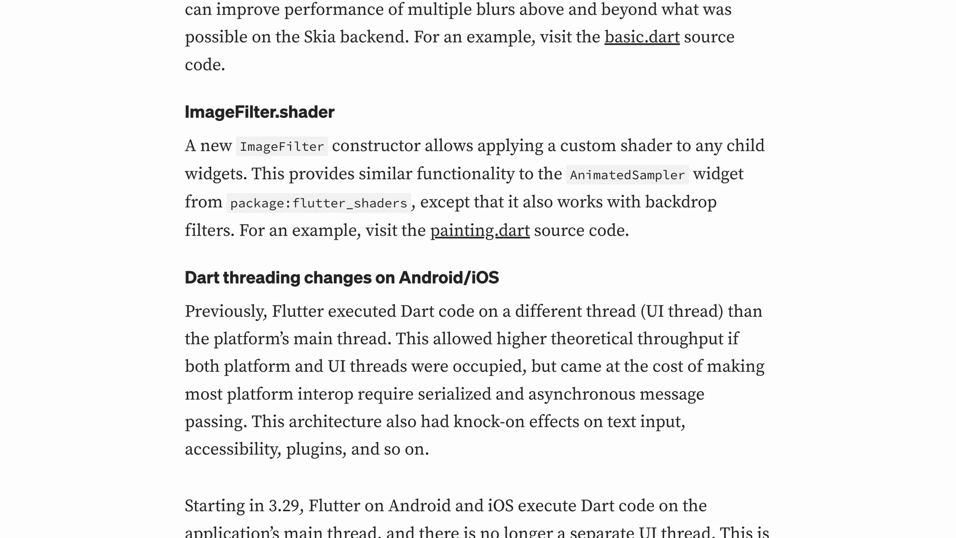
pyautogui.scroll(-3)
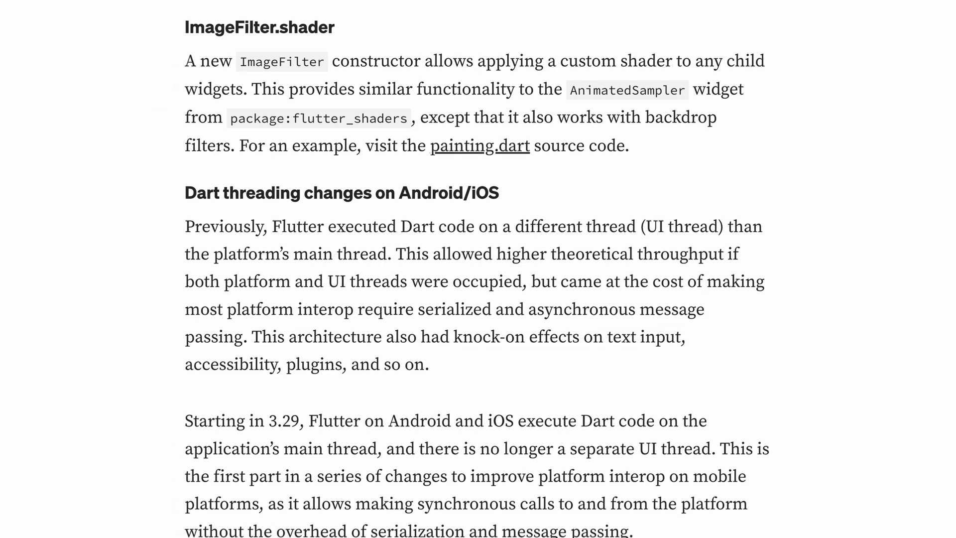
# - Scroll the Dart 3.7 post past the macros update to the formatter's old and new style examples
pyautogui.scroll(-3)
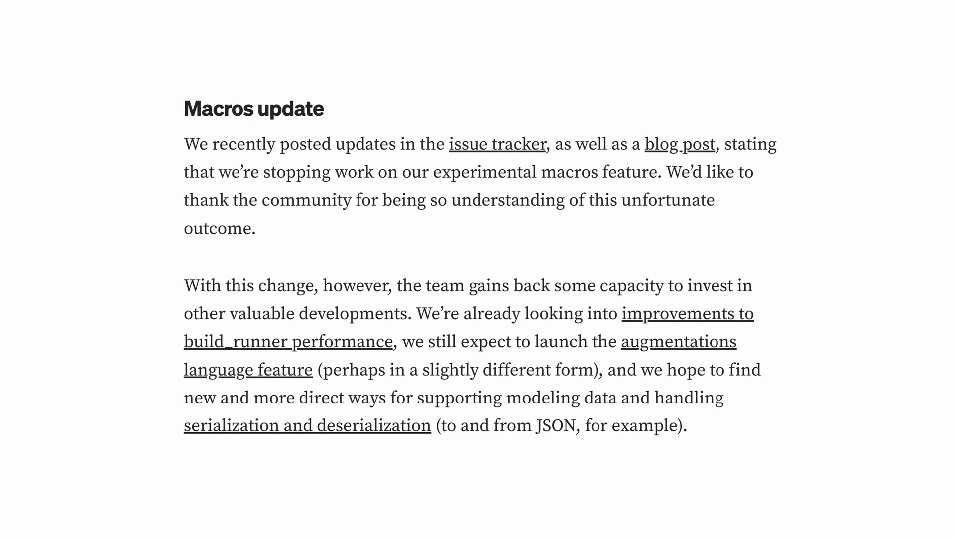
pyautogui.scroll(3)
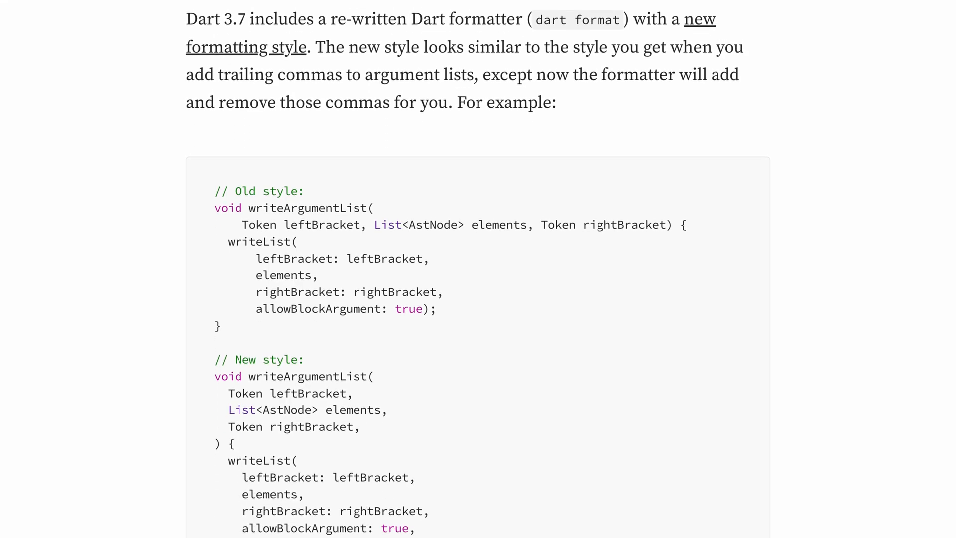
# - Scroll the formatter section to the page_width example and the dart format off/on markers
pyautogui.scroll(-3)
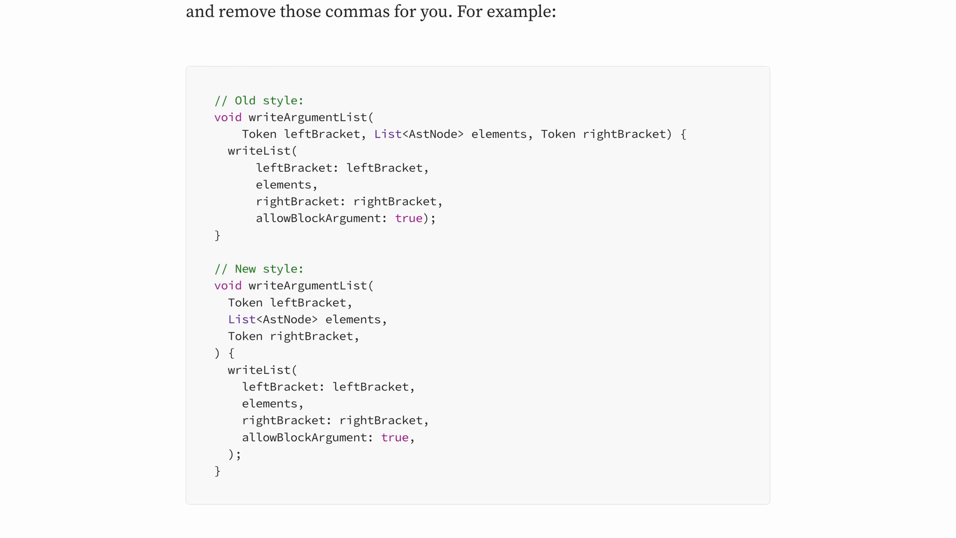
pyautogui.scroll(-3)
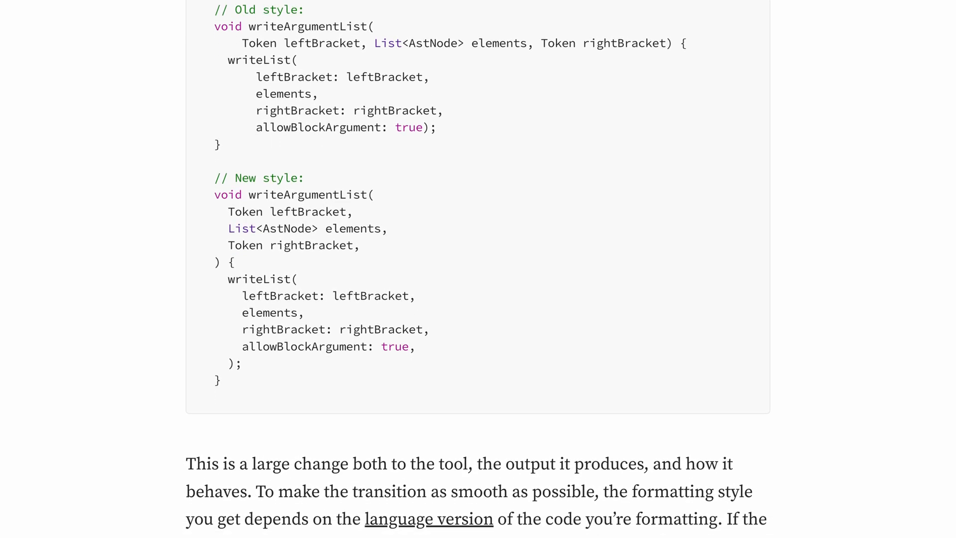
pyautogui.scroll(-3)
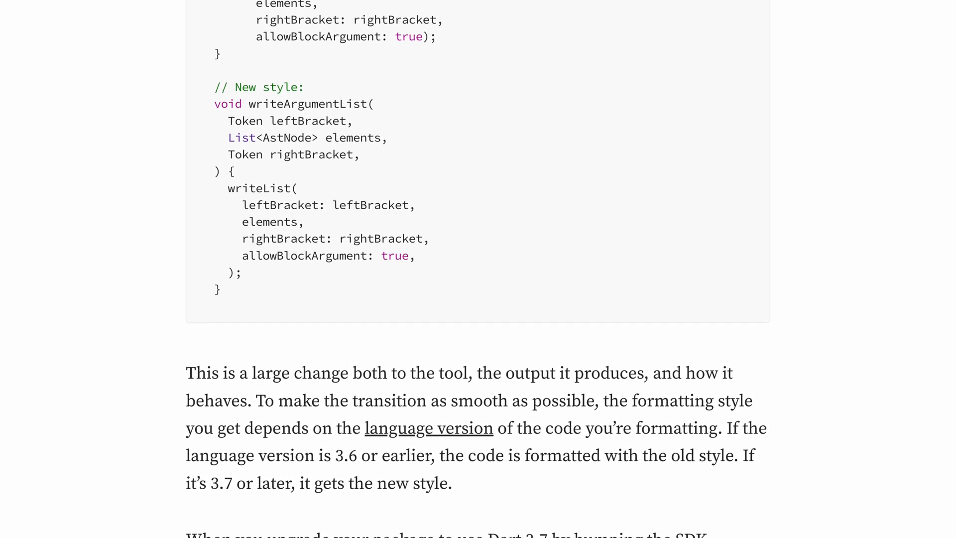
pyautogui.scroll(-3)
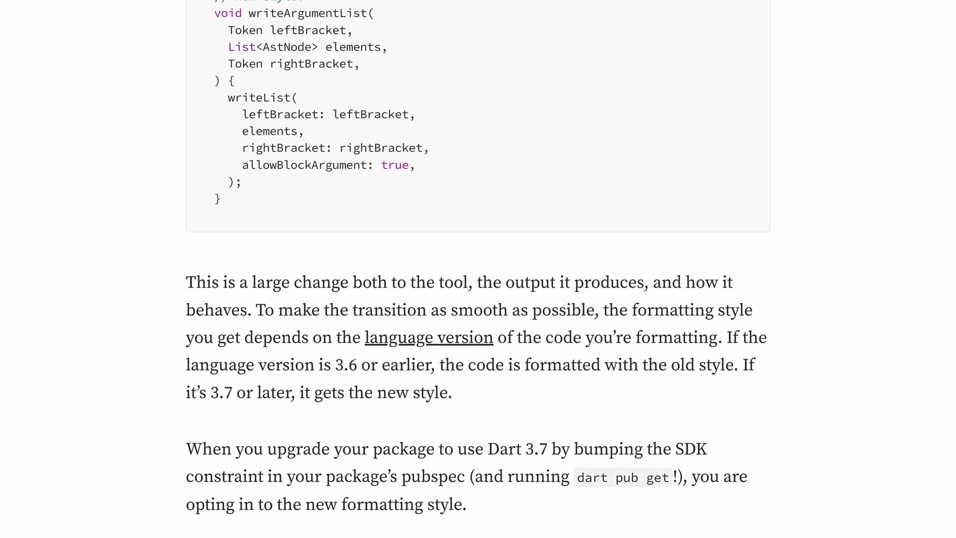
pyautogui.scroll(-3)
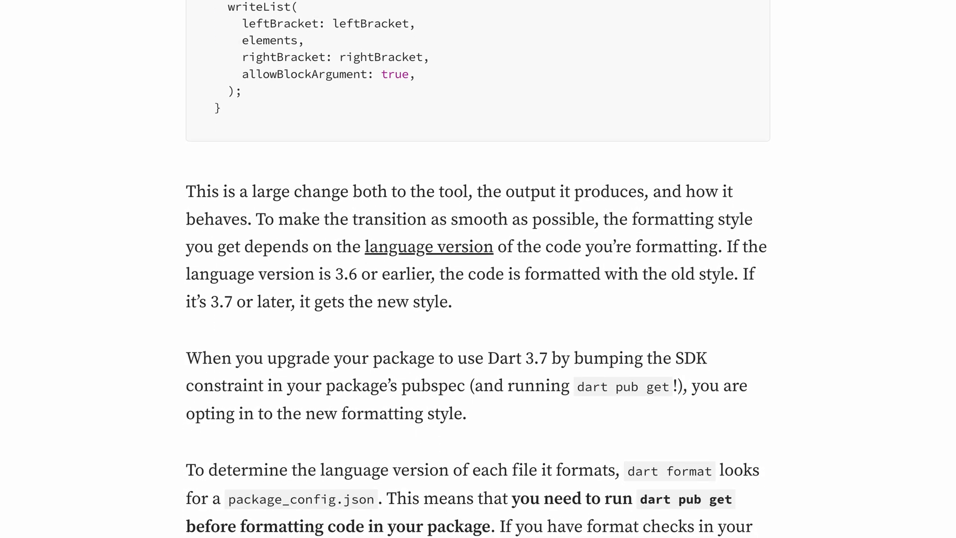
pyautogui.scroll(-3)
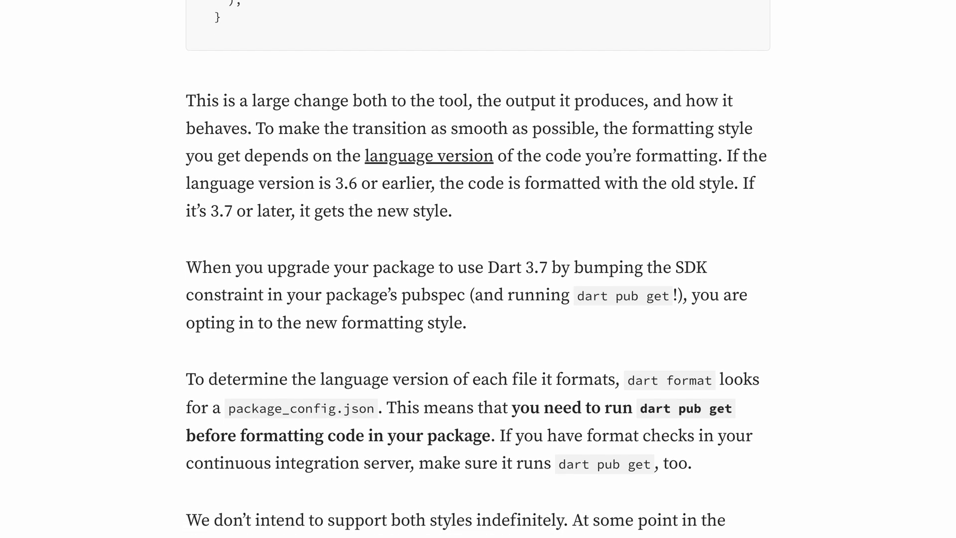
pyautogui.scroll(-3)
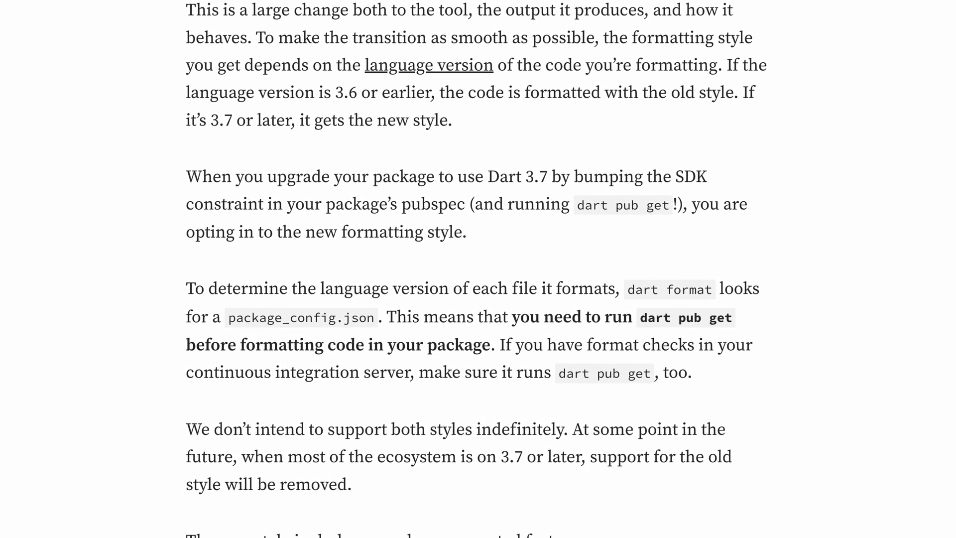
pyautogui.scroll(-3)
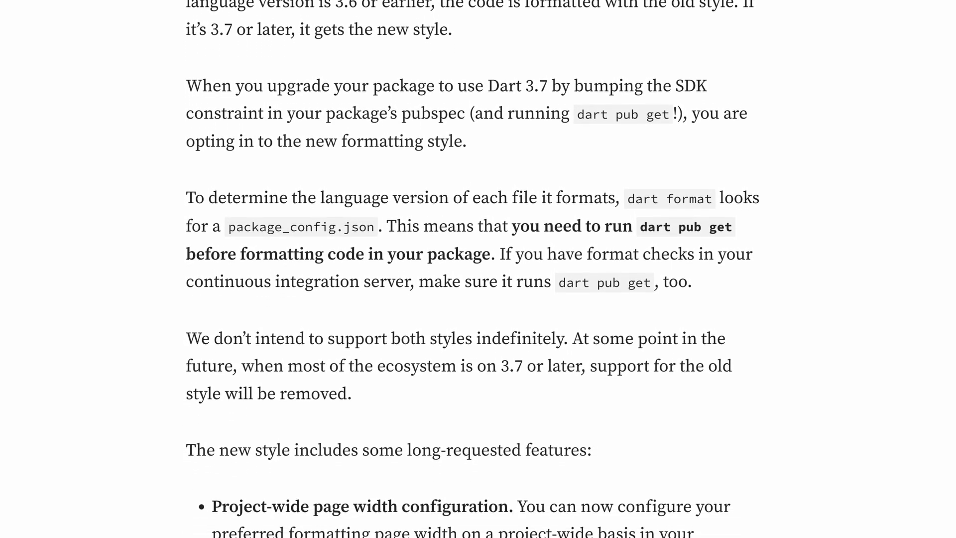
pyautogui.scroll(-3)
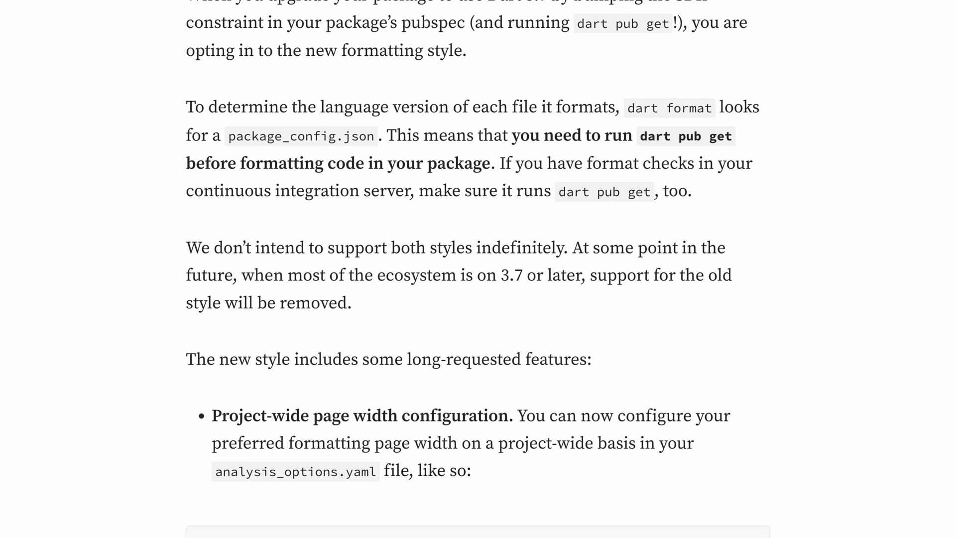
pyautogui.scroll(-3)
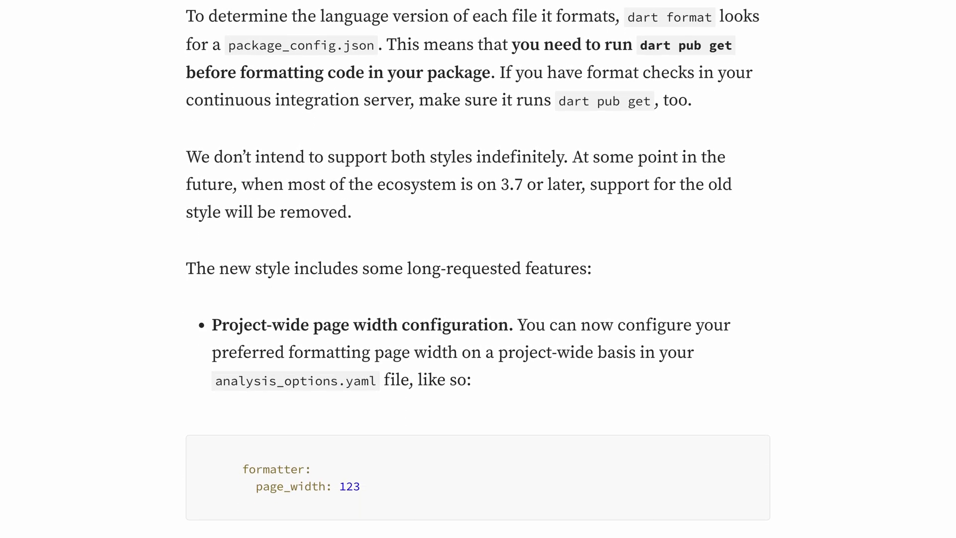
pyautogui.scroll(-3)
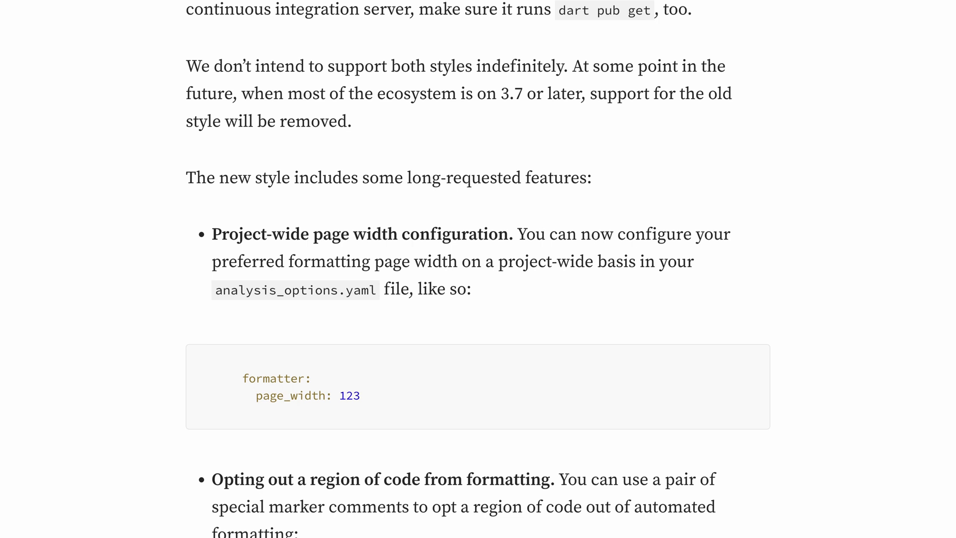
pyautogui.scroll(-3)
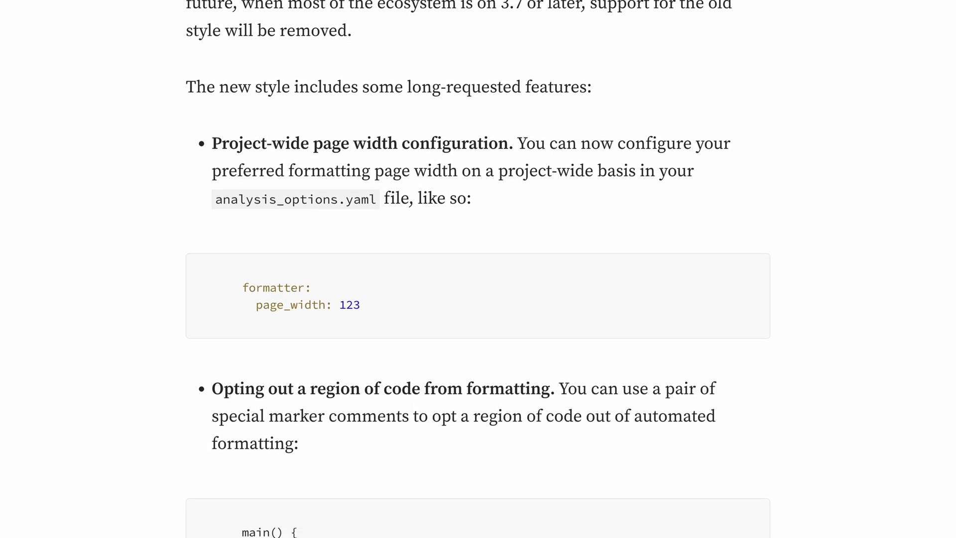
pyautogui.scroll(-3)
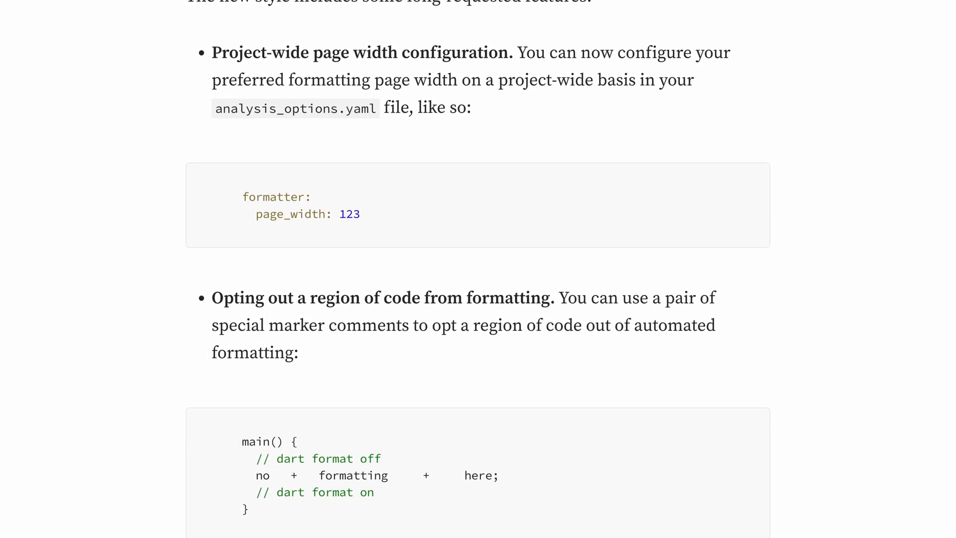
pyautogui.scroll(-3)
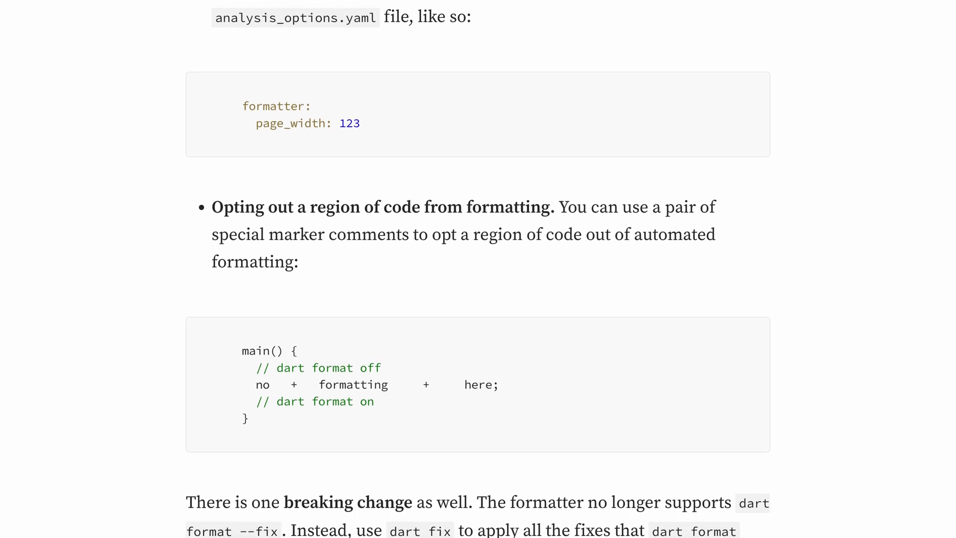
pyautogui.scroll(-3)
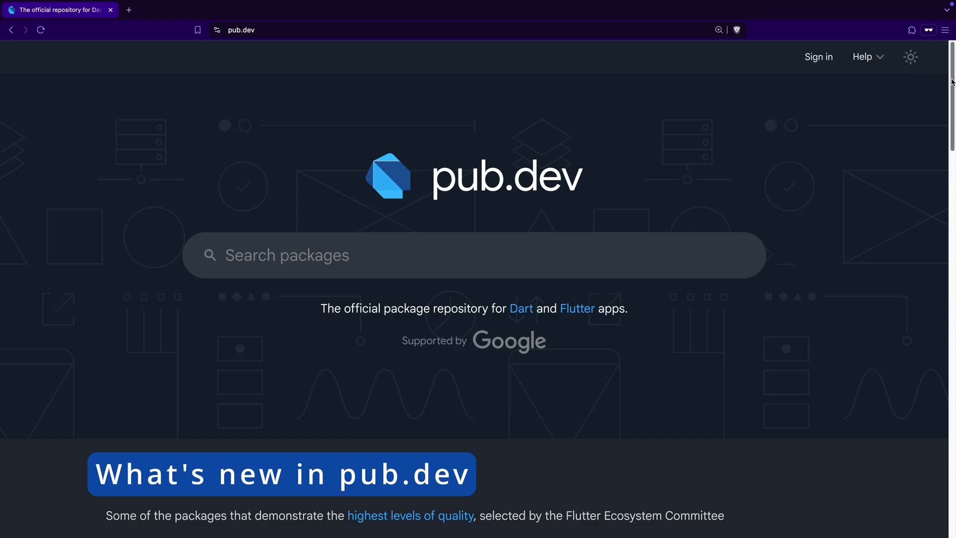
# - Search pub.dev for 'async_pref' and open the async_preferences package page
pyautogui.scroll(-3)
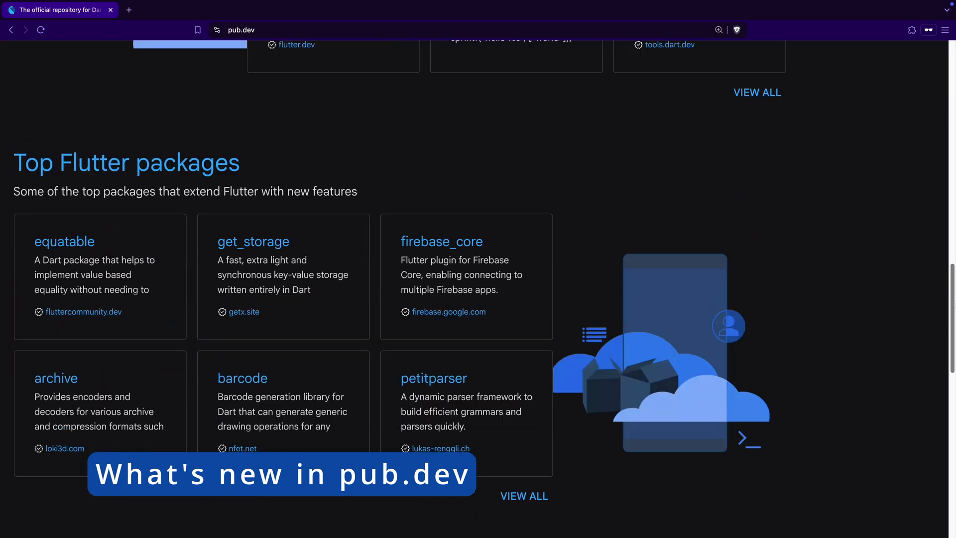
pyautogui.scroll(3)
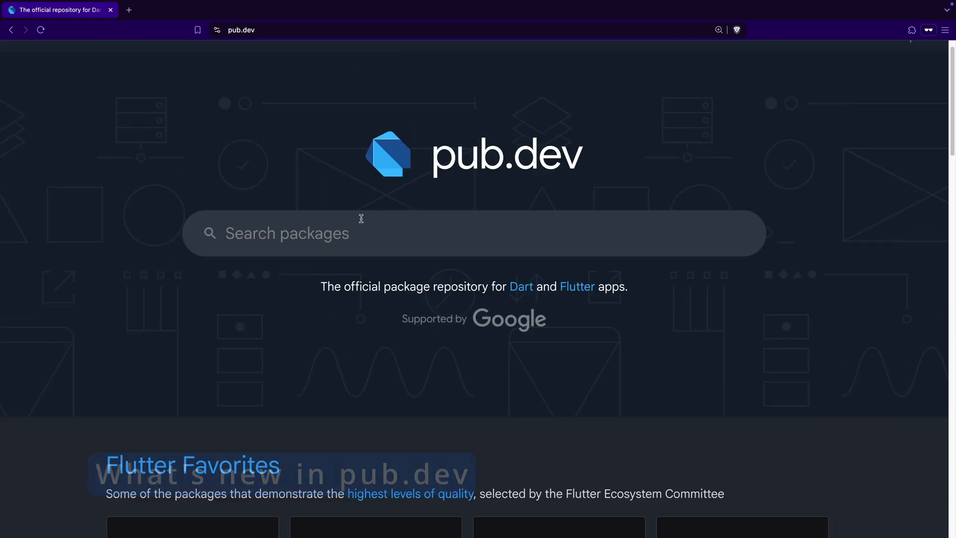
pyautogui.write('async_preferences')
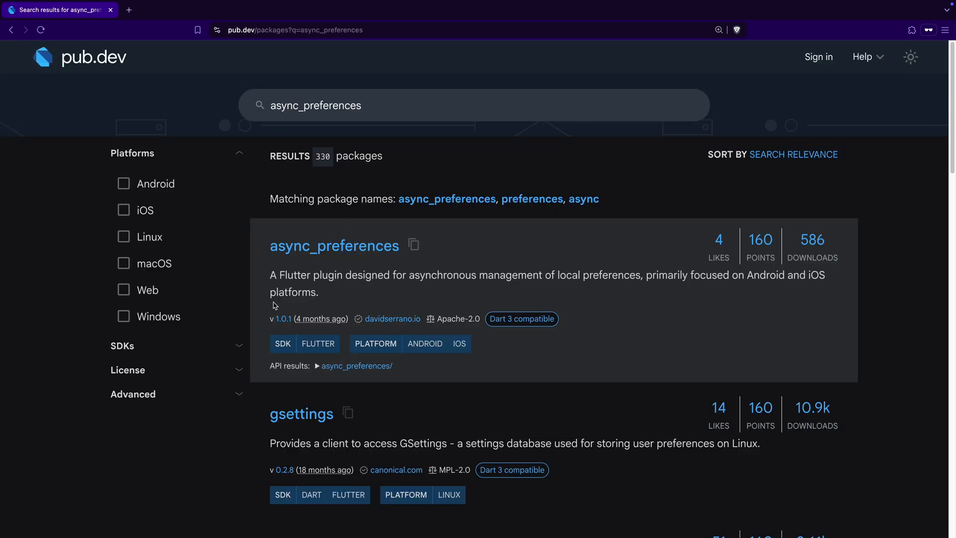
pyautogui.click(334, 245)
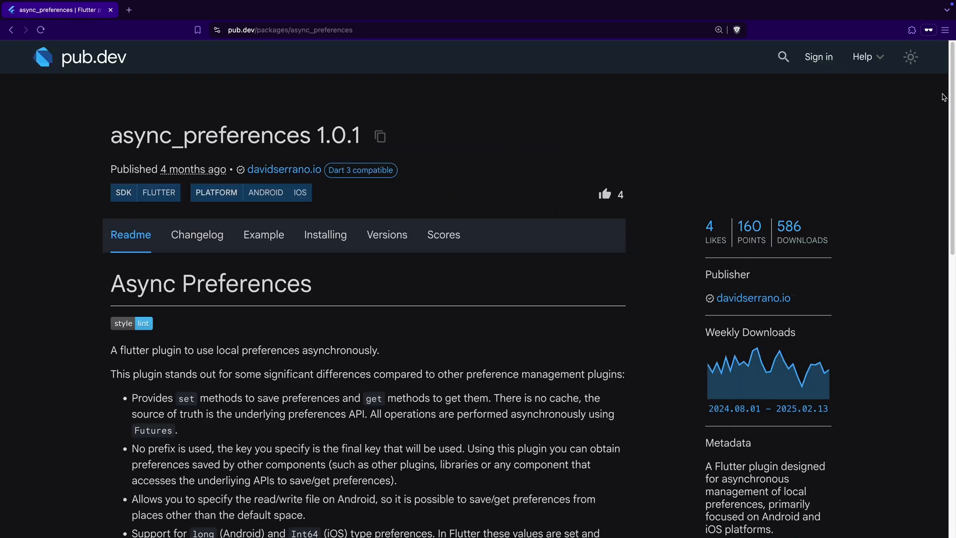
# - Skim the readme, open the API reference, and switch the docs to the dark theme
pyautogui.scroll(-3)
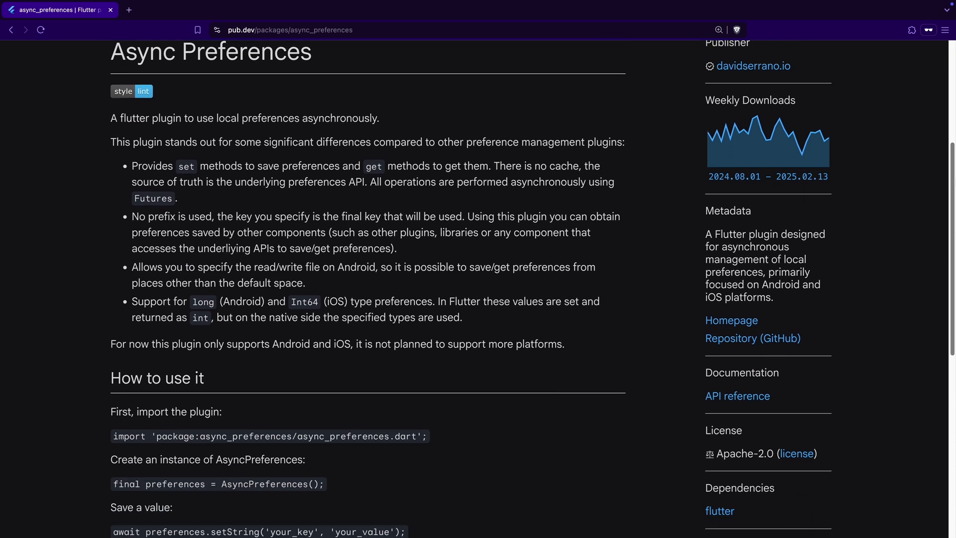
pyautogui.scroll(-3)
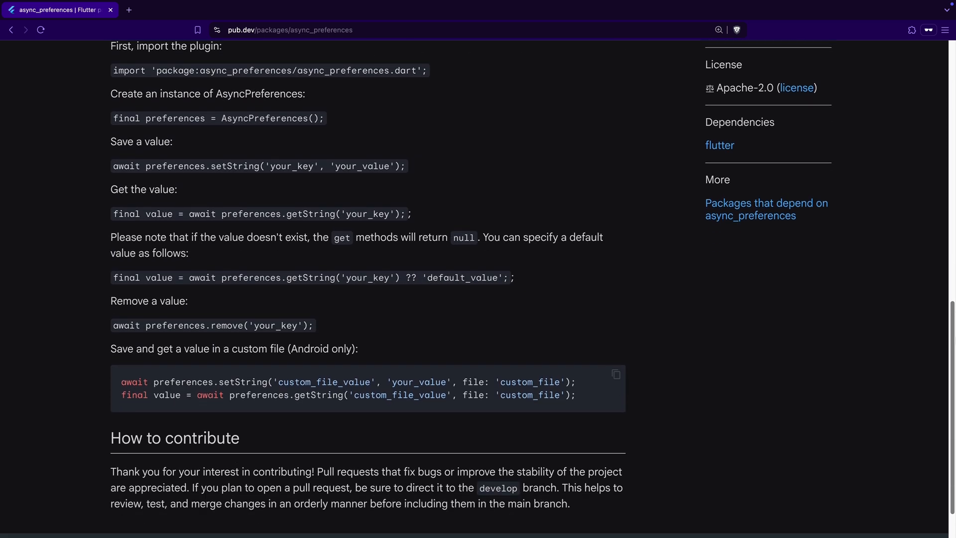
pyautogui.scroll(3)
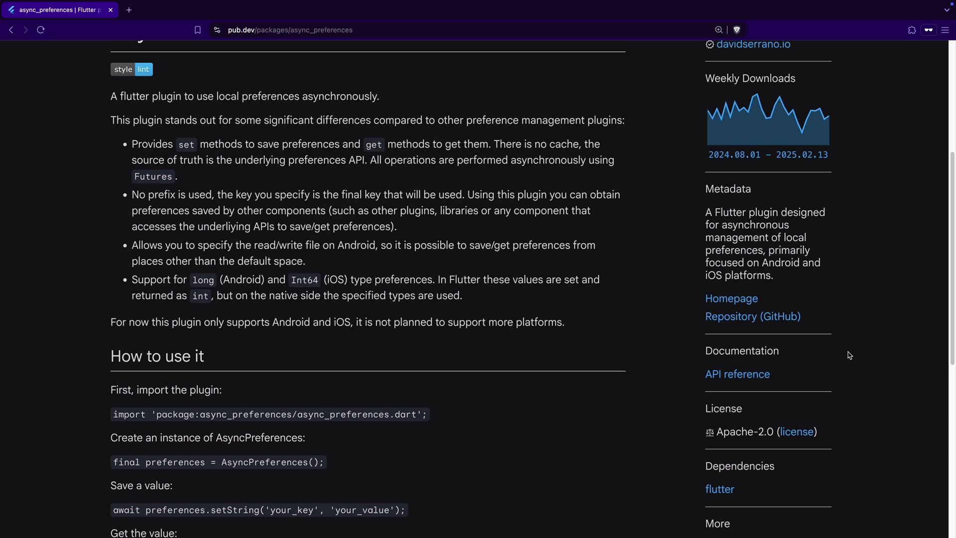
pyautogui.click(736, 373)
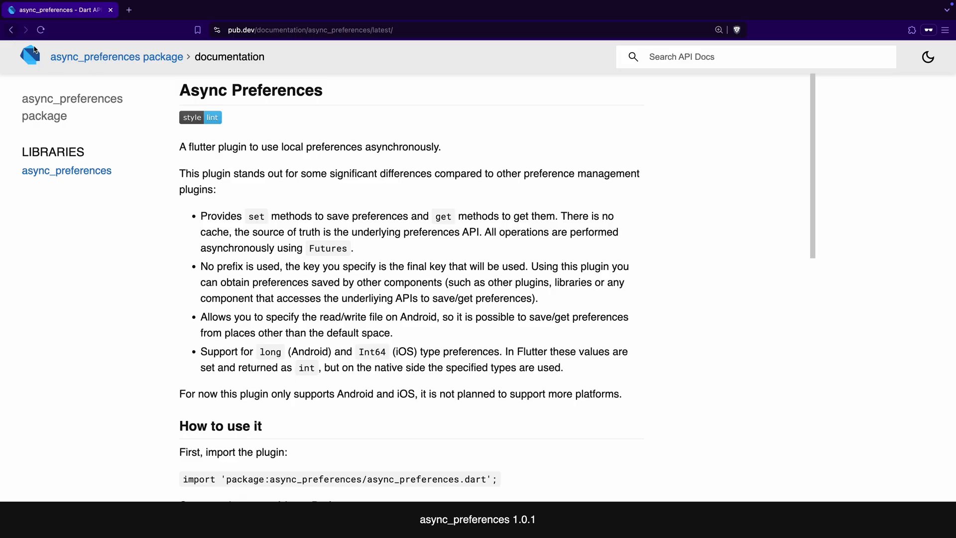
pyautogui.click(926, 57)
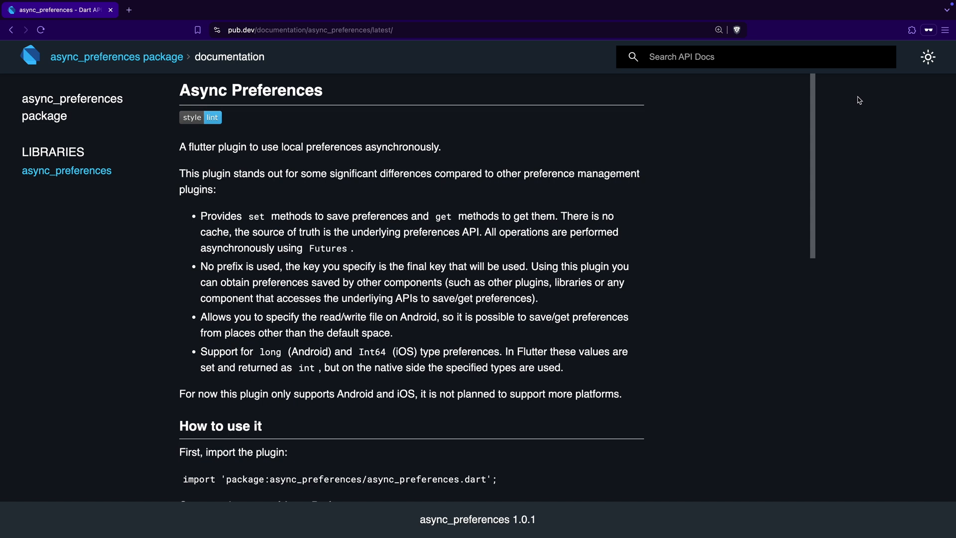
pyautogui.scroll(-3)
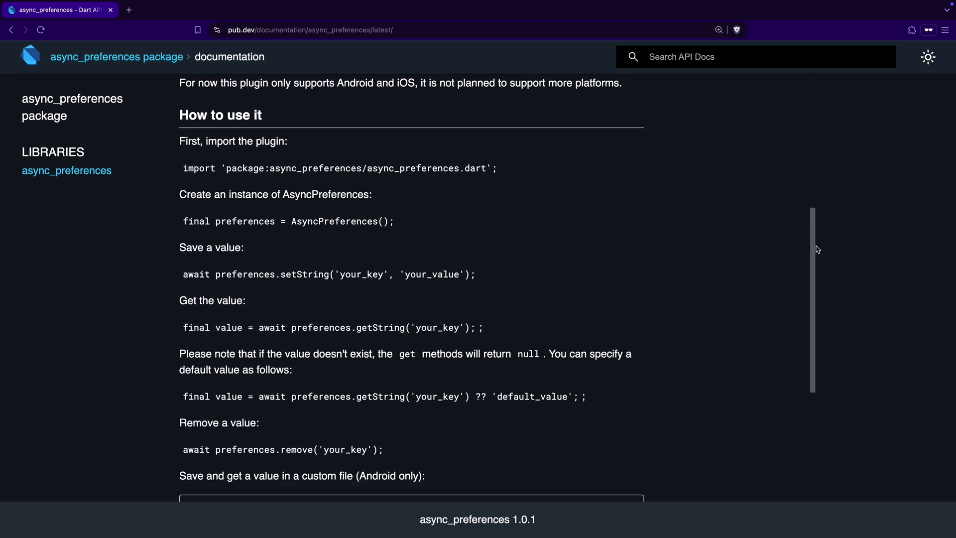